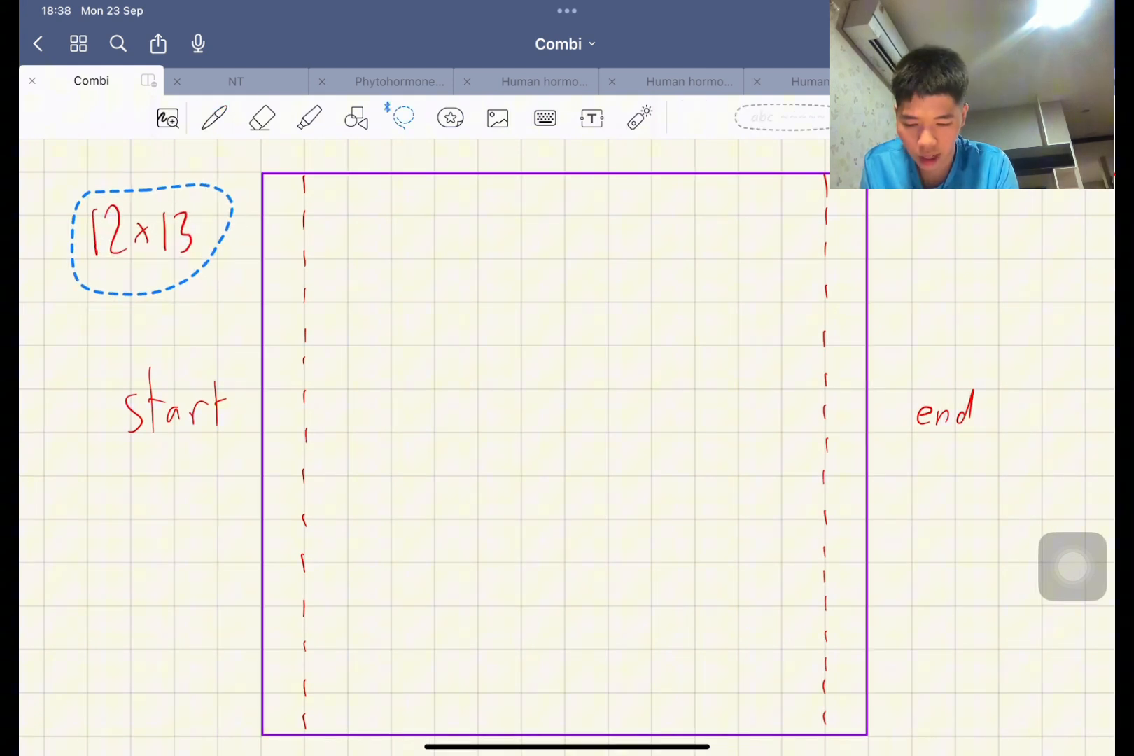
- Sketch a snail and a round monster head in red ink above the 12x13 board
click(212, 116)
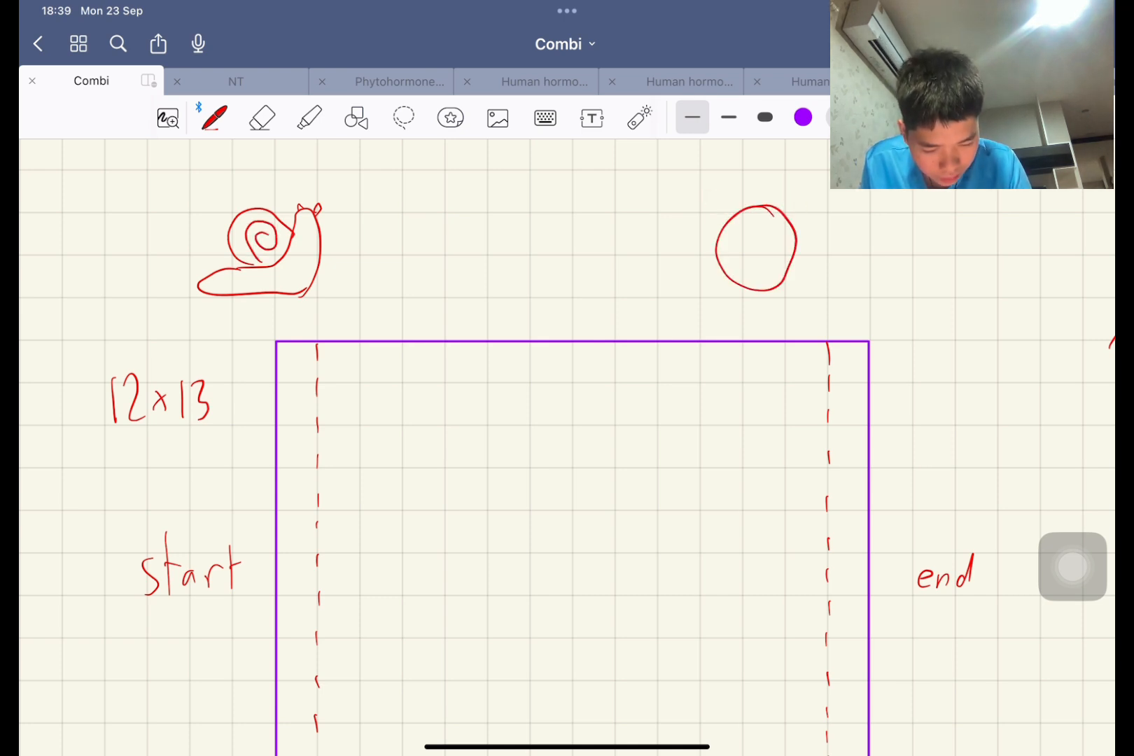
scroll(down, 3)
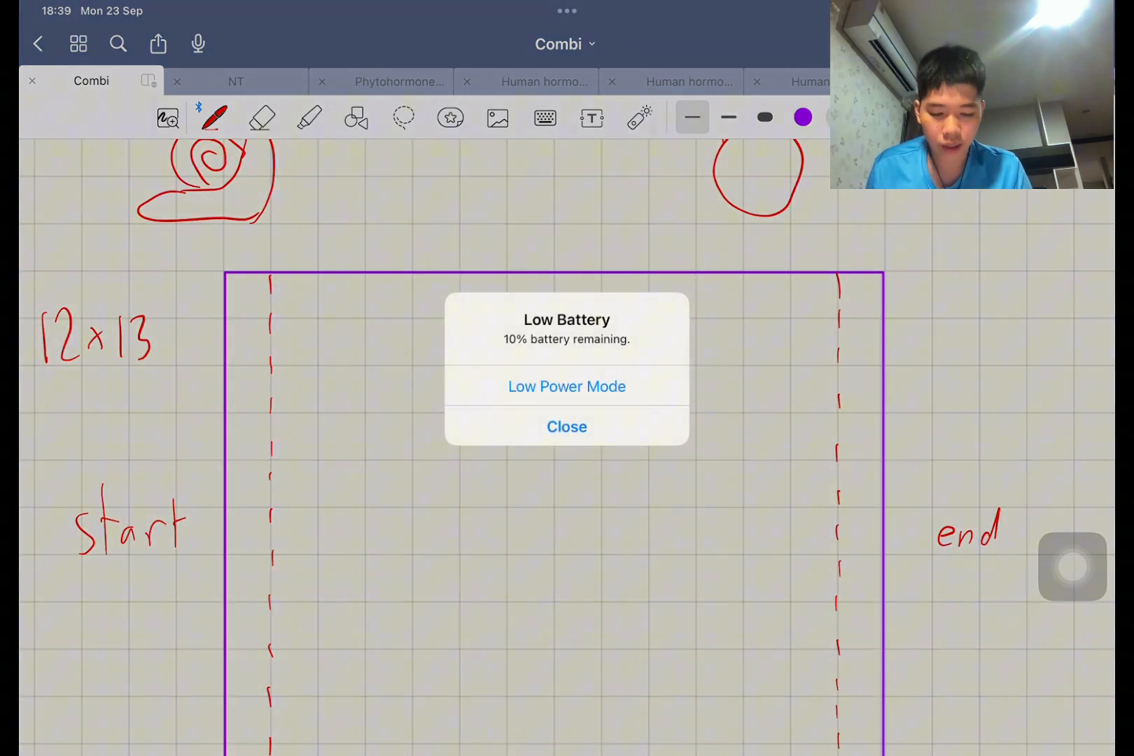
- Dismiss the Low Battery alert to return to the empty labelled board
click(565, 427)
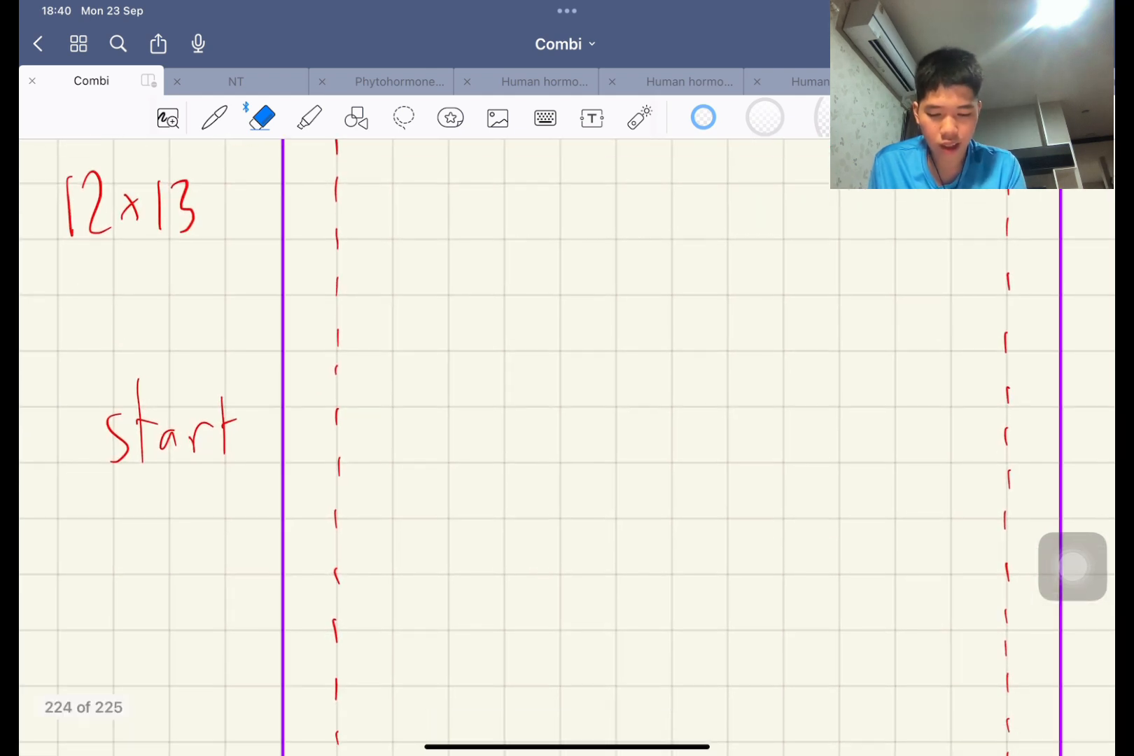
- Write an S start mark beside the first column and tick cells along the main row
click(213, 118)
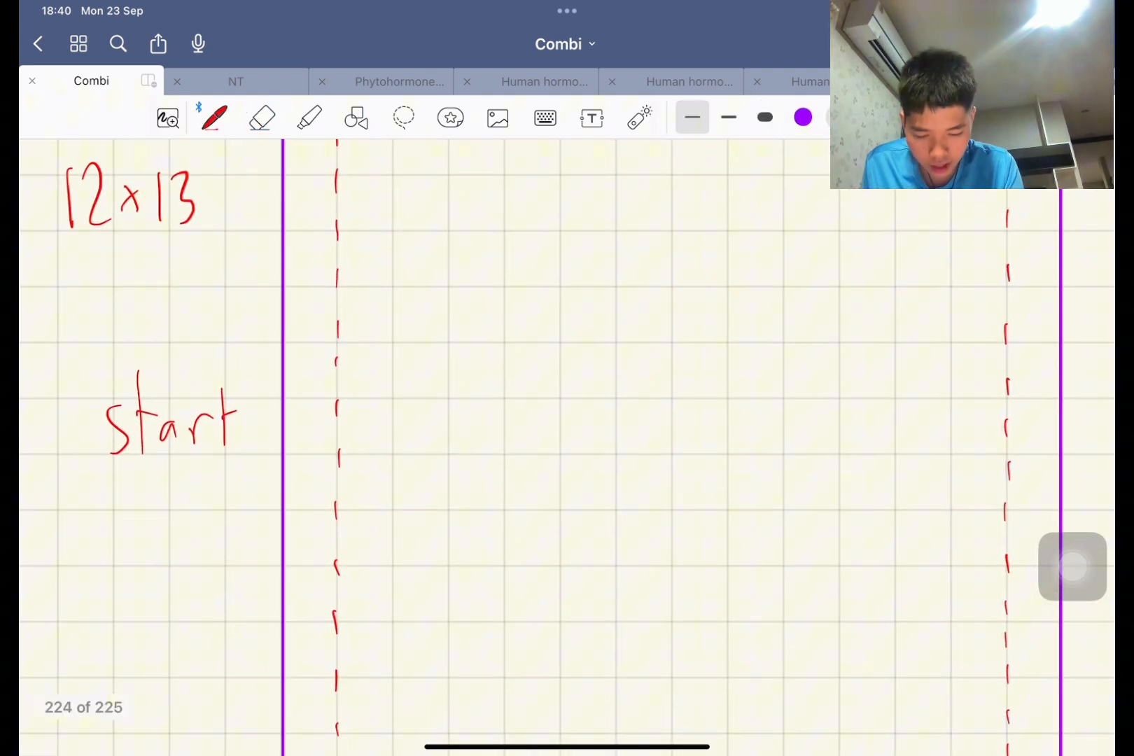
drag(297, 361, 317, 380)
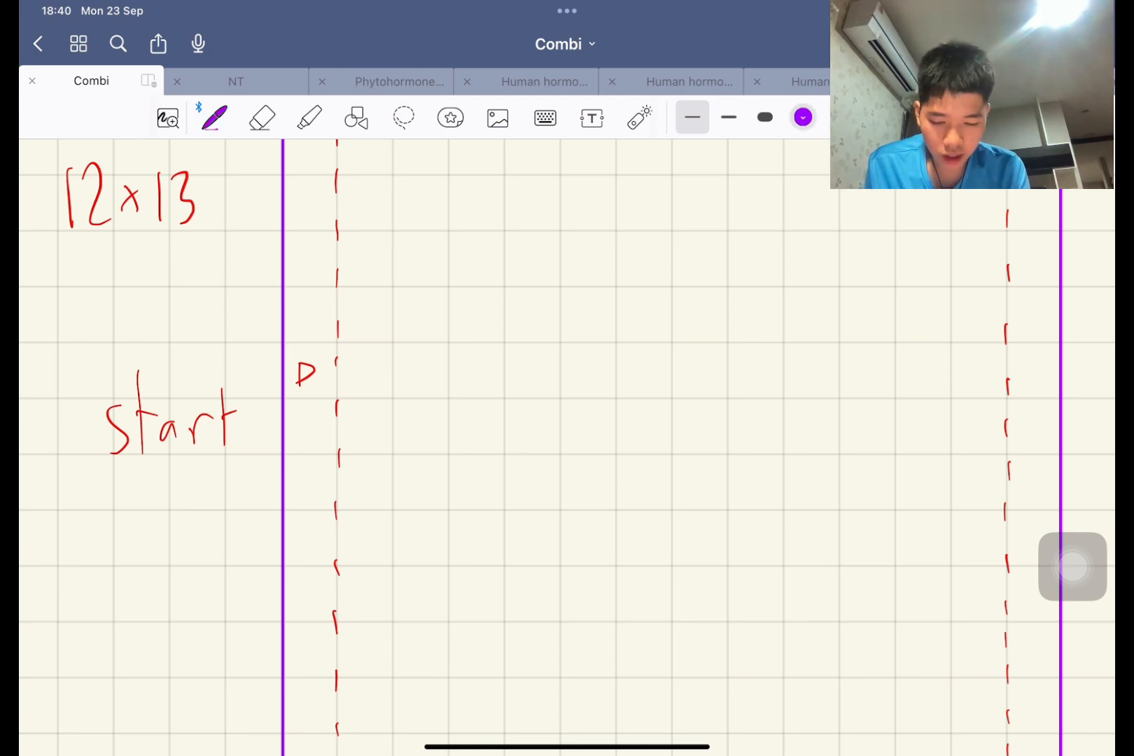
click(262, 117)
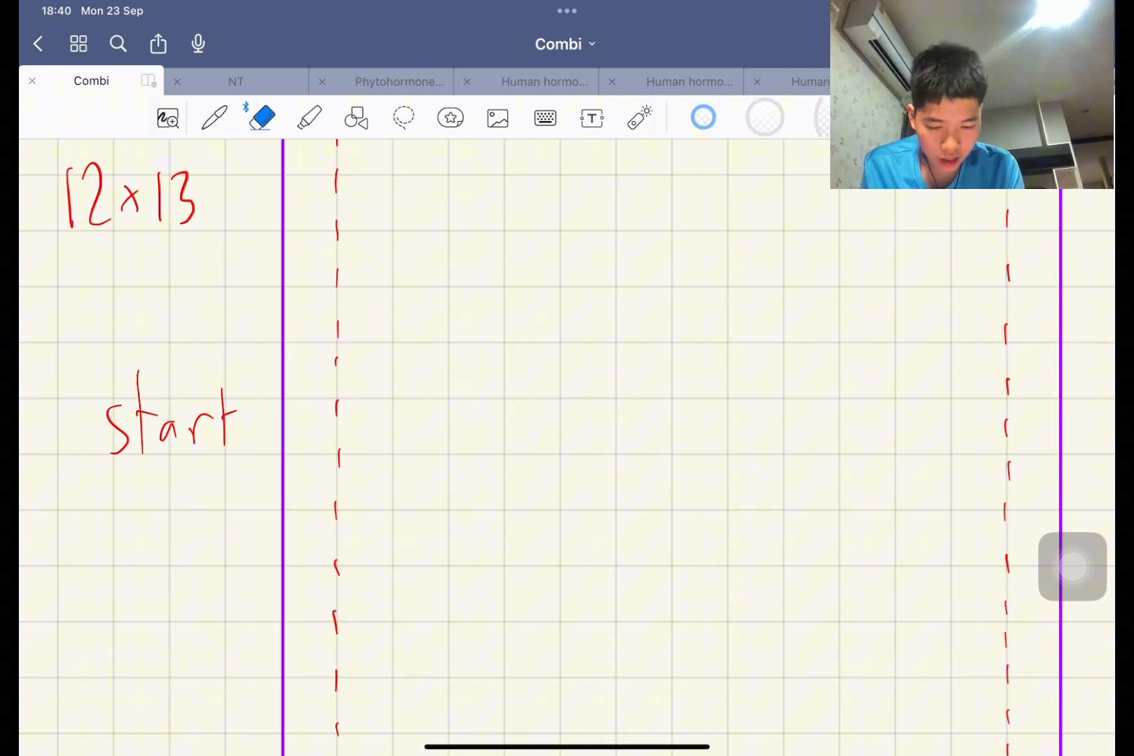
click(214, 118)
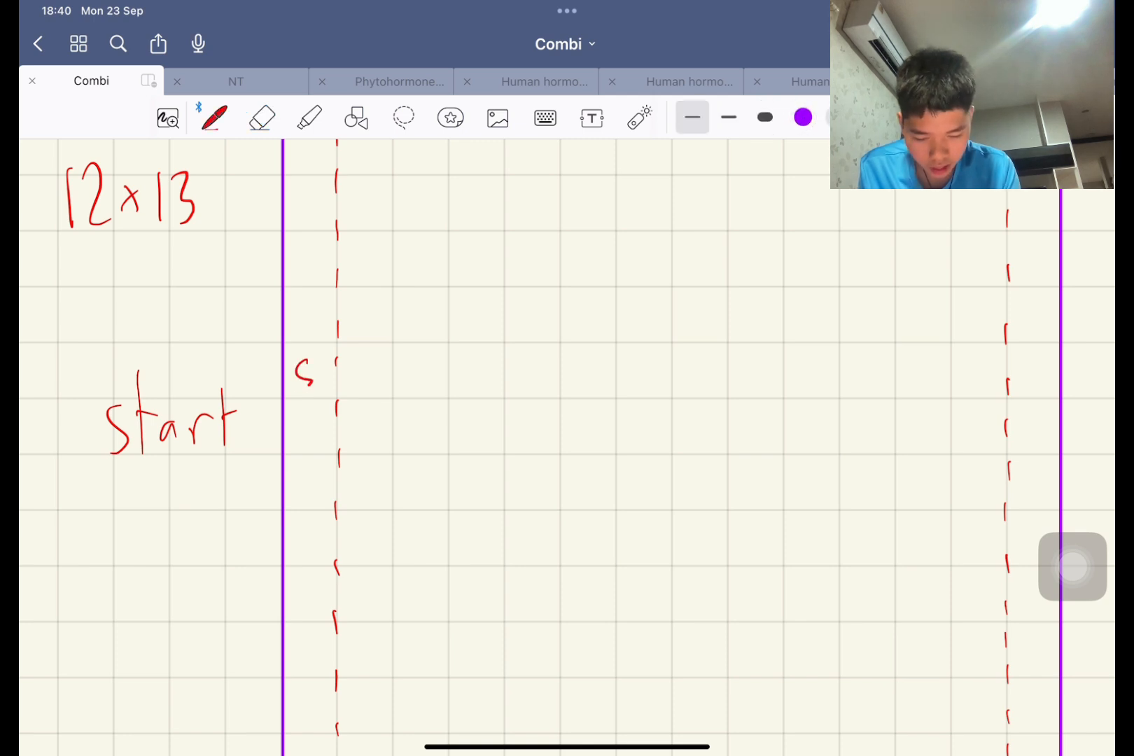
drag(354, 354, 379, 377)
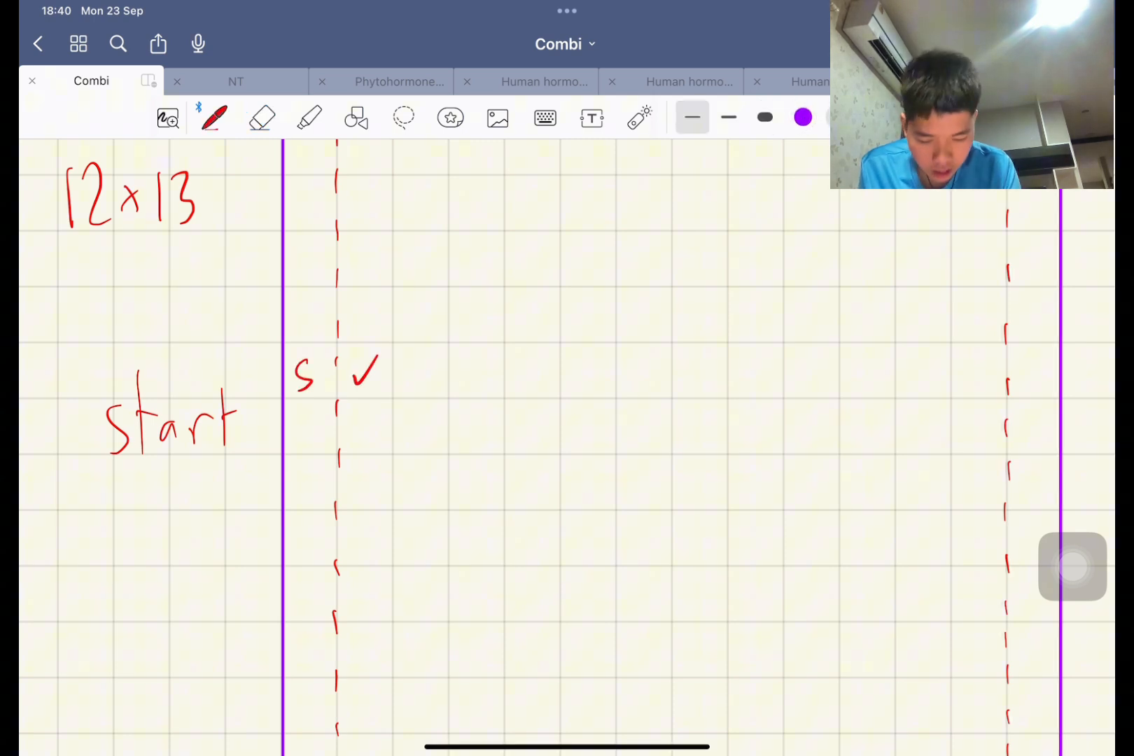
drag(361, 413, 434, 434)
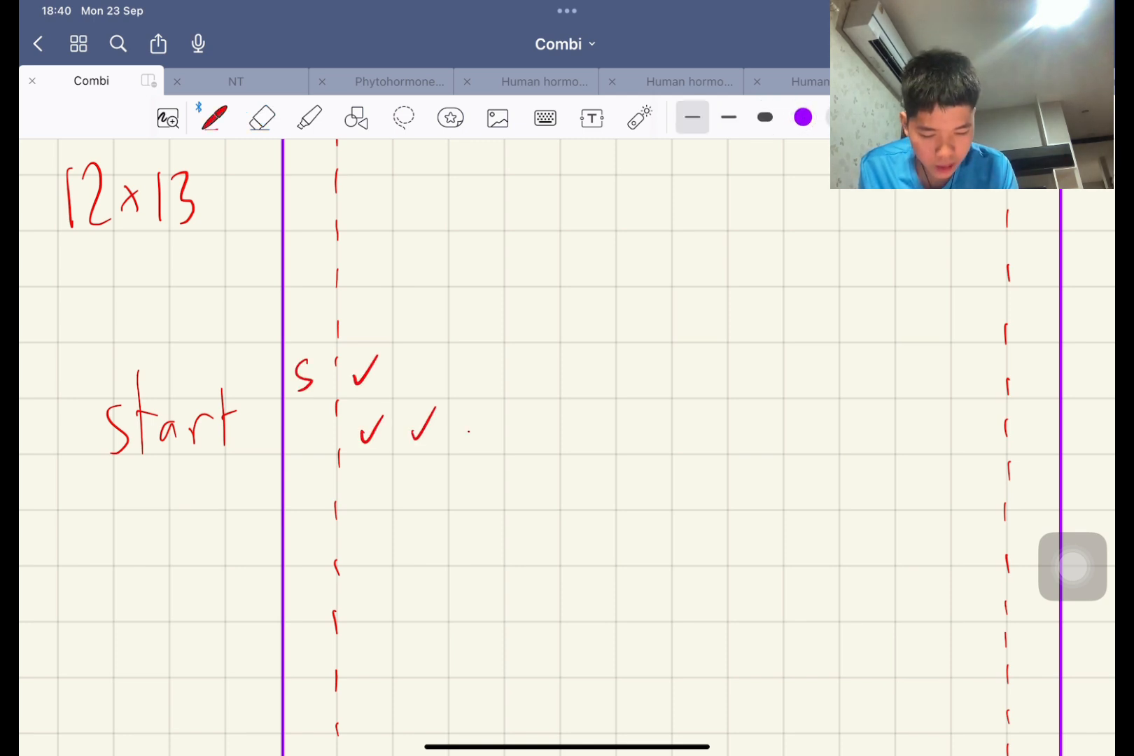
drag(463, 416, 546, 445)
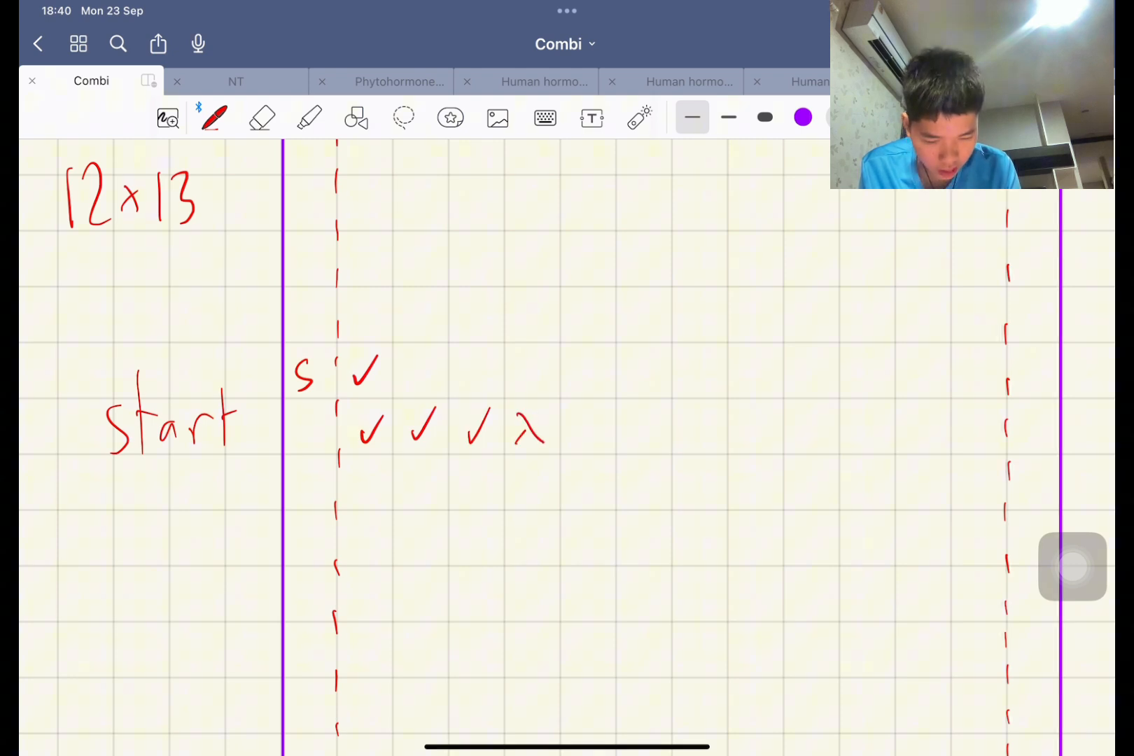
- Tick a full row and column in green, then add an upper S mark with a red monster cross
click(262, 118)
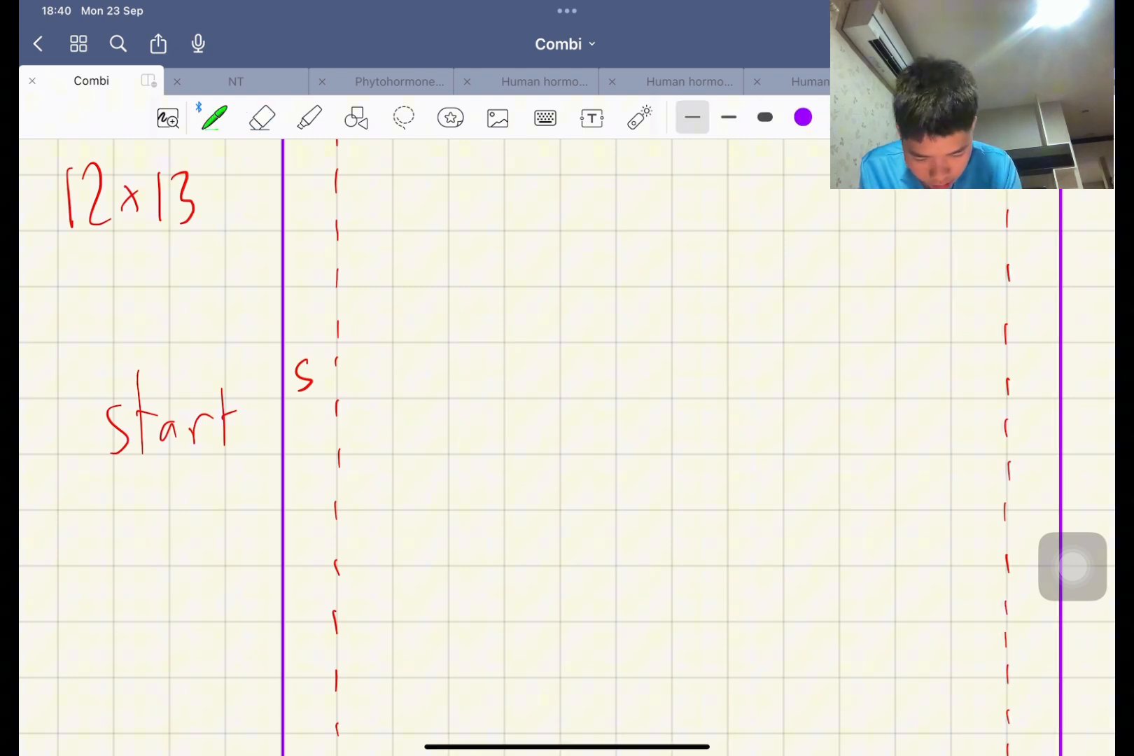
drag(354, 369, 485, 434)
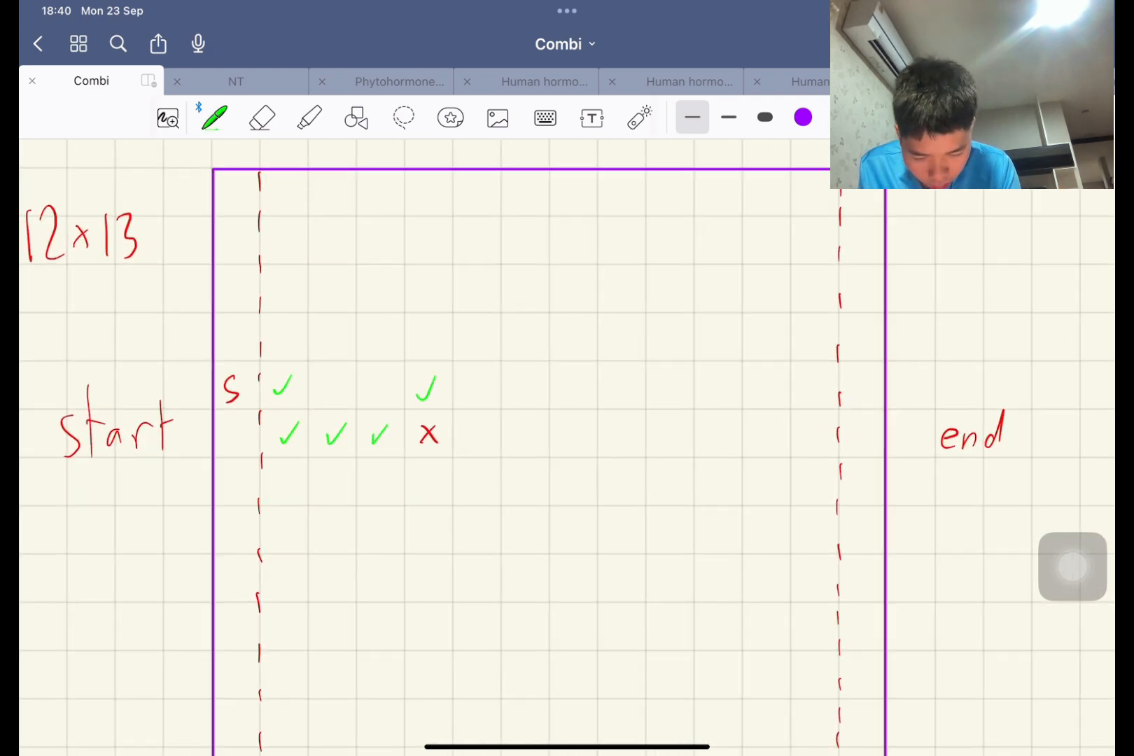
drag(427, 390, 427, 196)
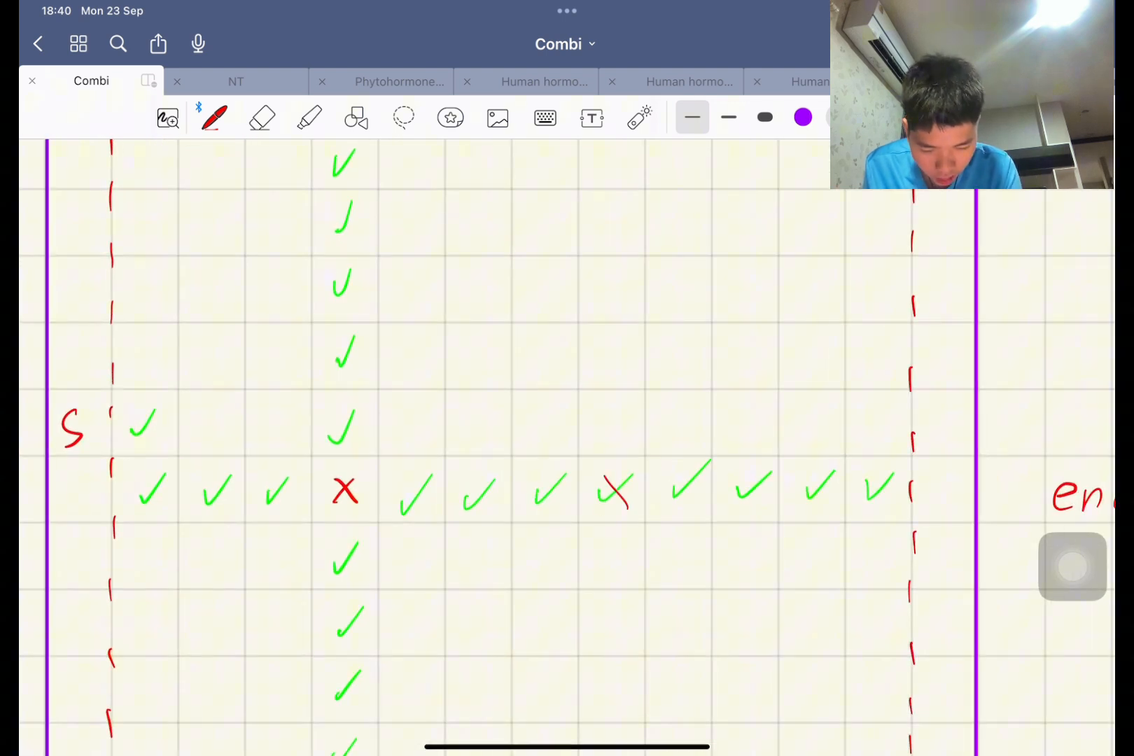
drag(354, 348, 376, 369)
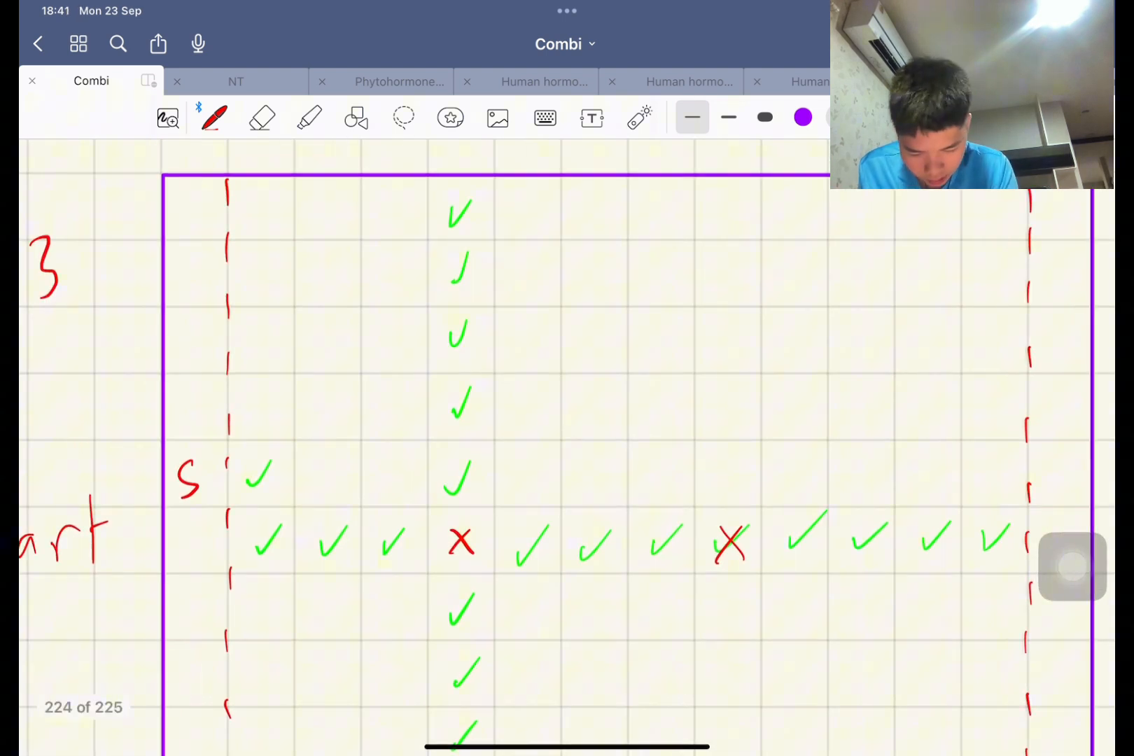
drag(192, 347, 249, 340)
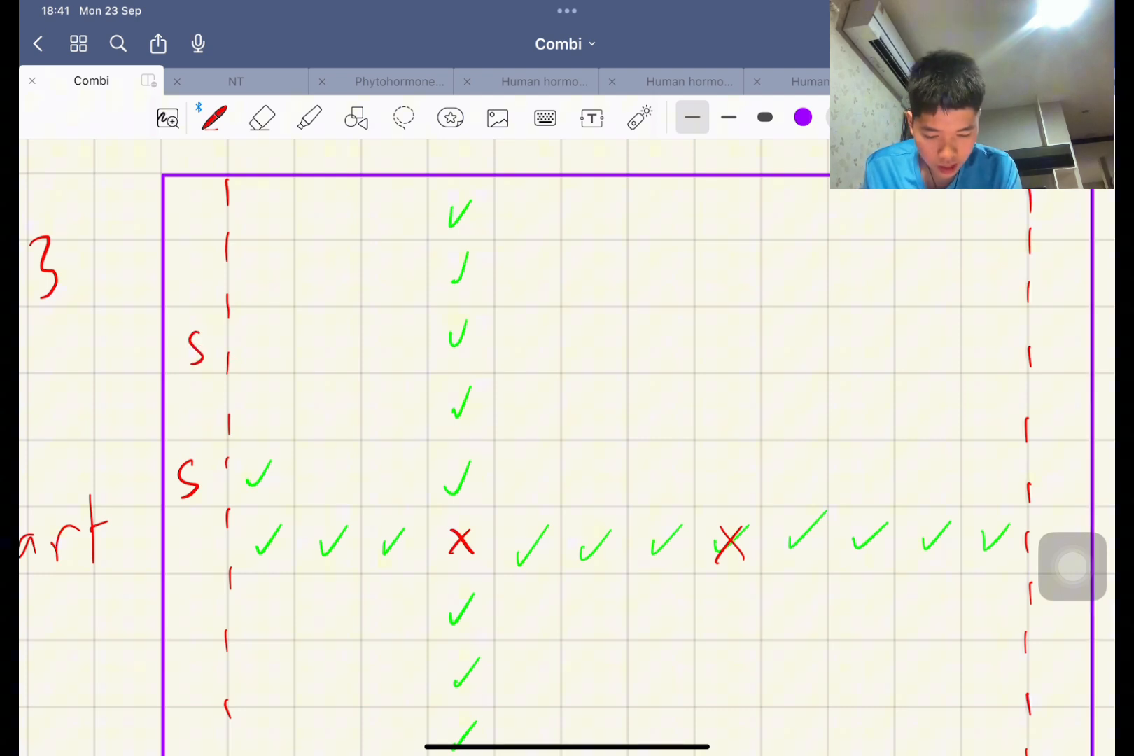
drag(246, 329, 275, 362)
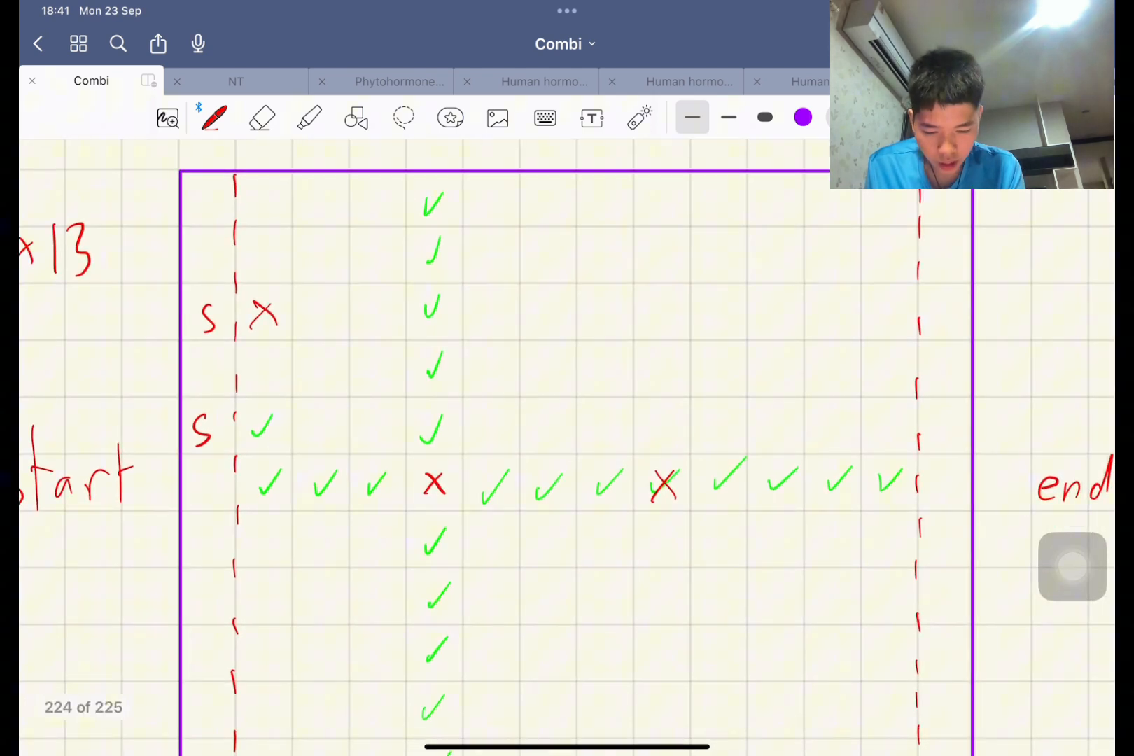
- Remove the trial start marks and draw a blue path arrow along the row turning upward
click(262, 118)
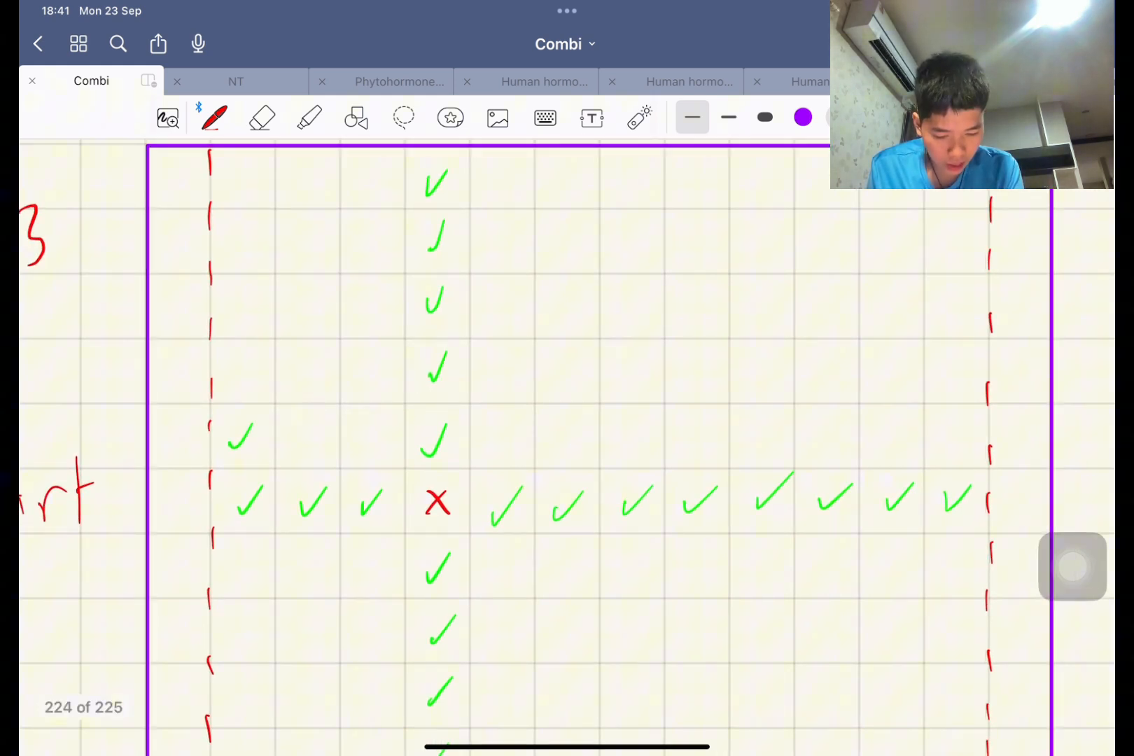
scroll(down, 3)
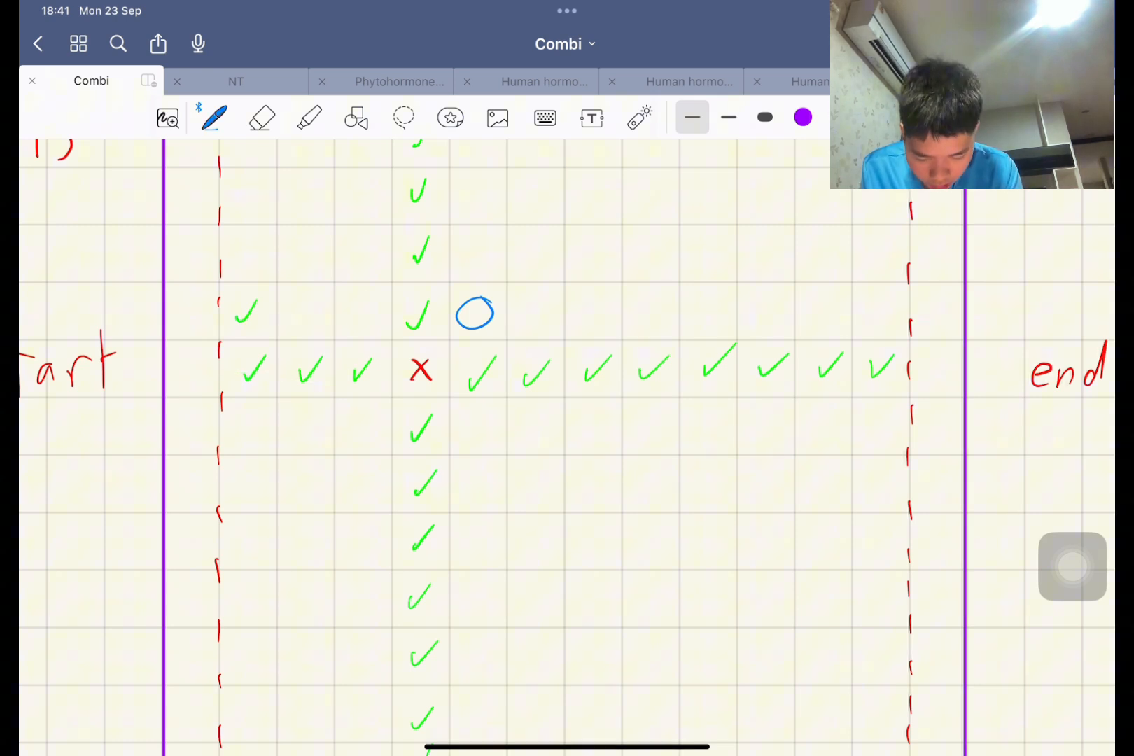
drag(130, 420, 384, 405)
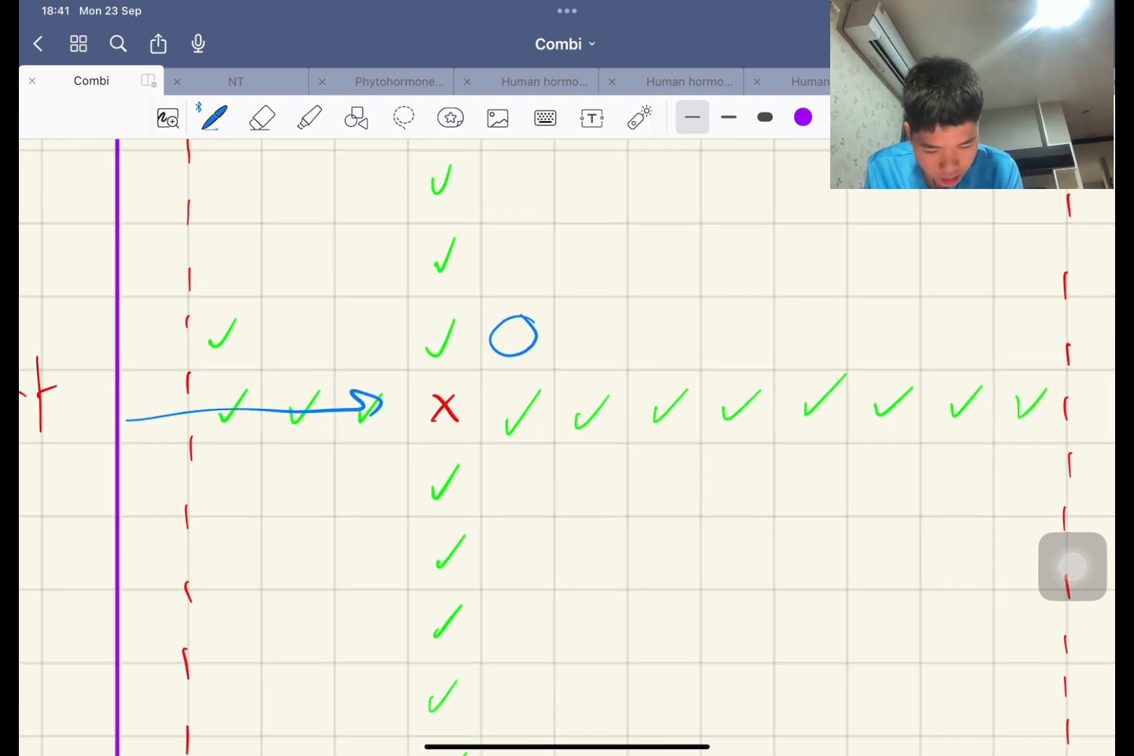
drag(365, 413, 368, 336)
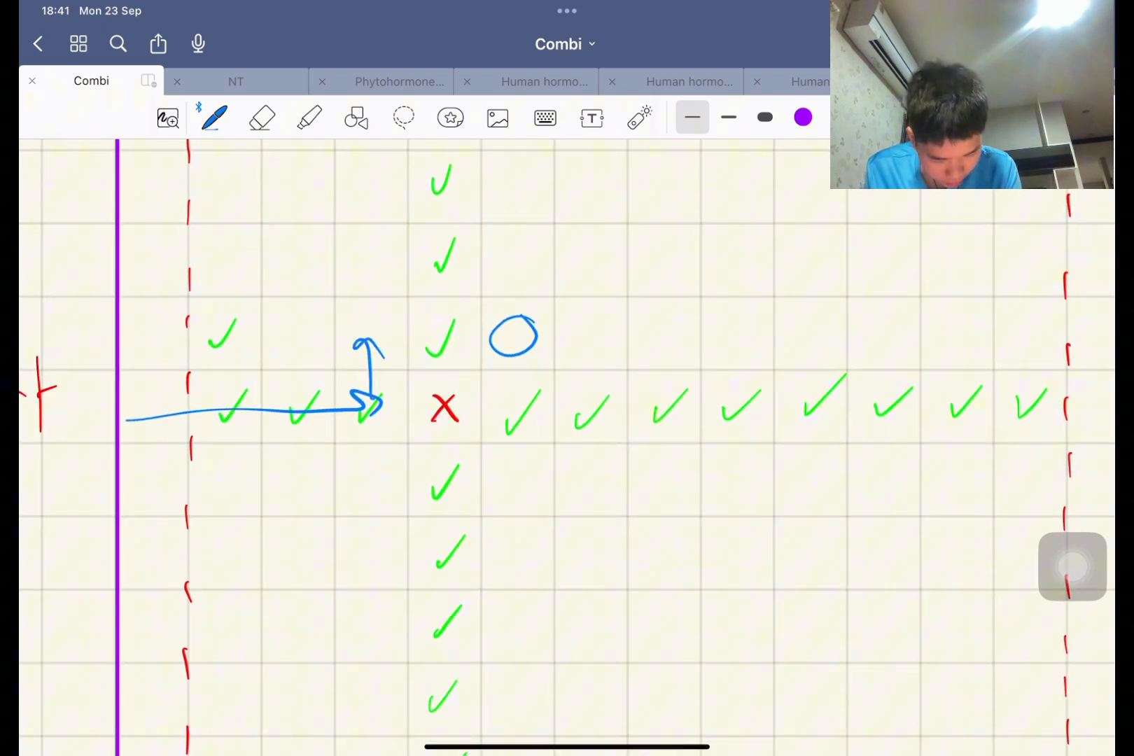
drag(347, 333, 377, 354)
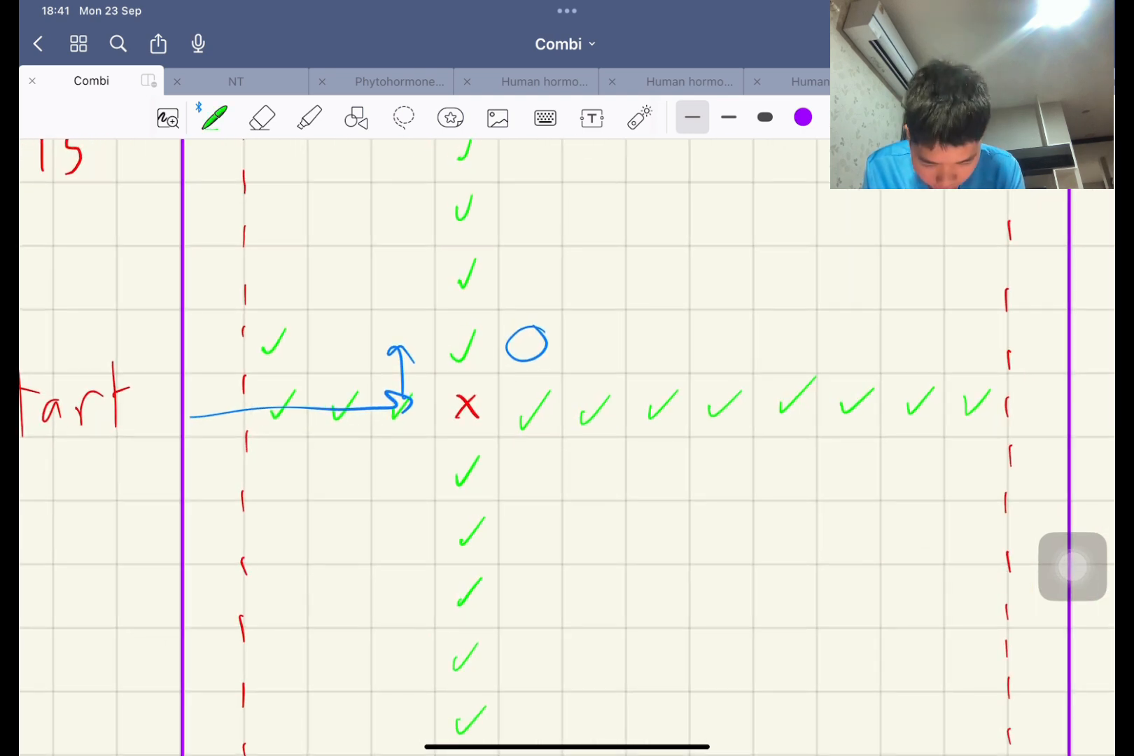
click(262, 118)
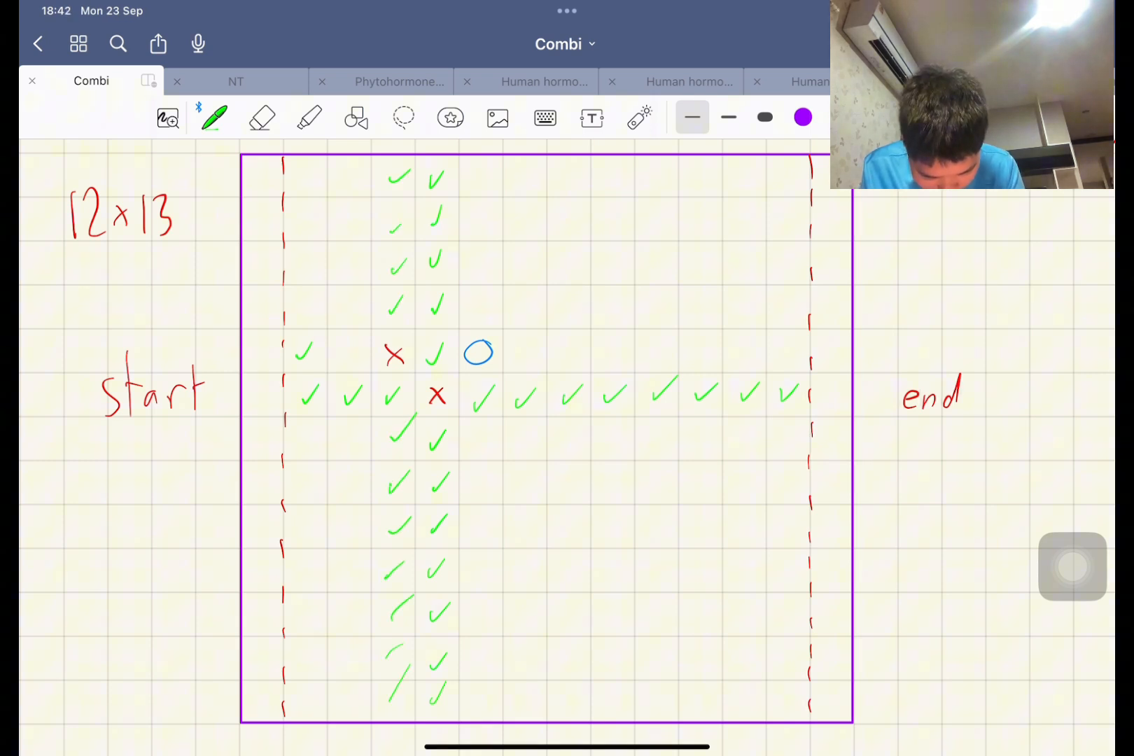
- Tick the row above in green, circle a cell in blue, then erase every mark from the board
drag(466, 366, 502, 336)
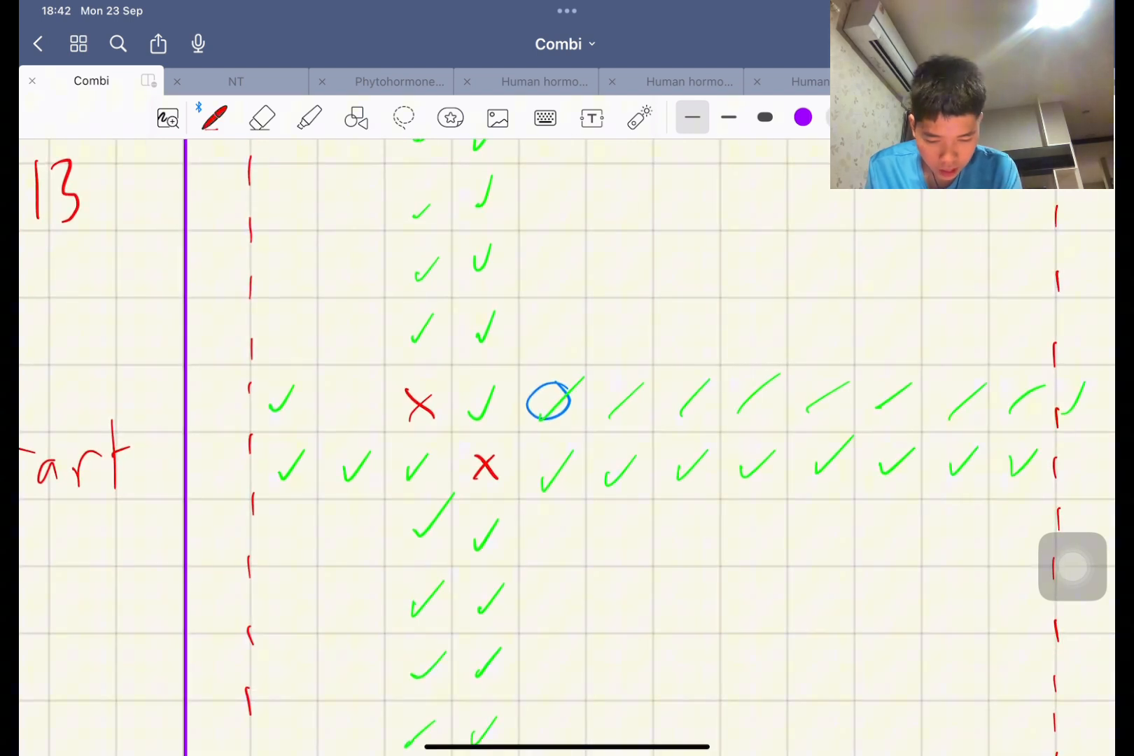
drag(333, 318, 361, 347)
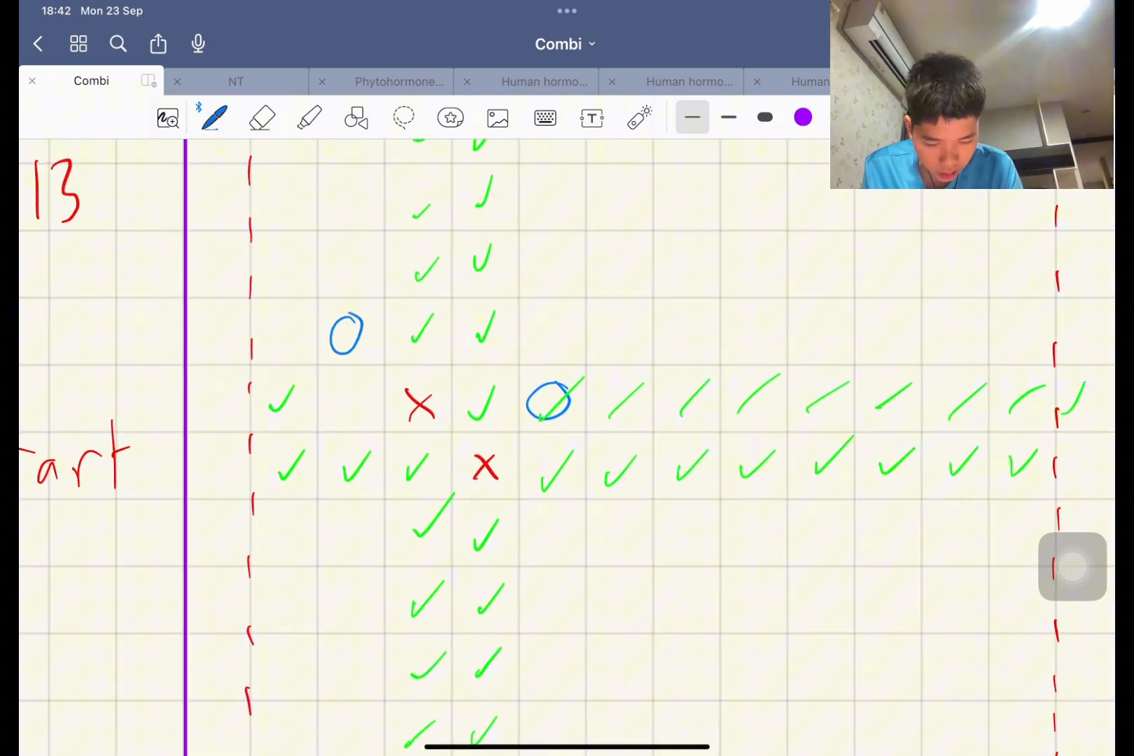
click(262, 118)
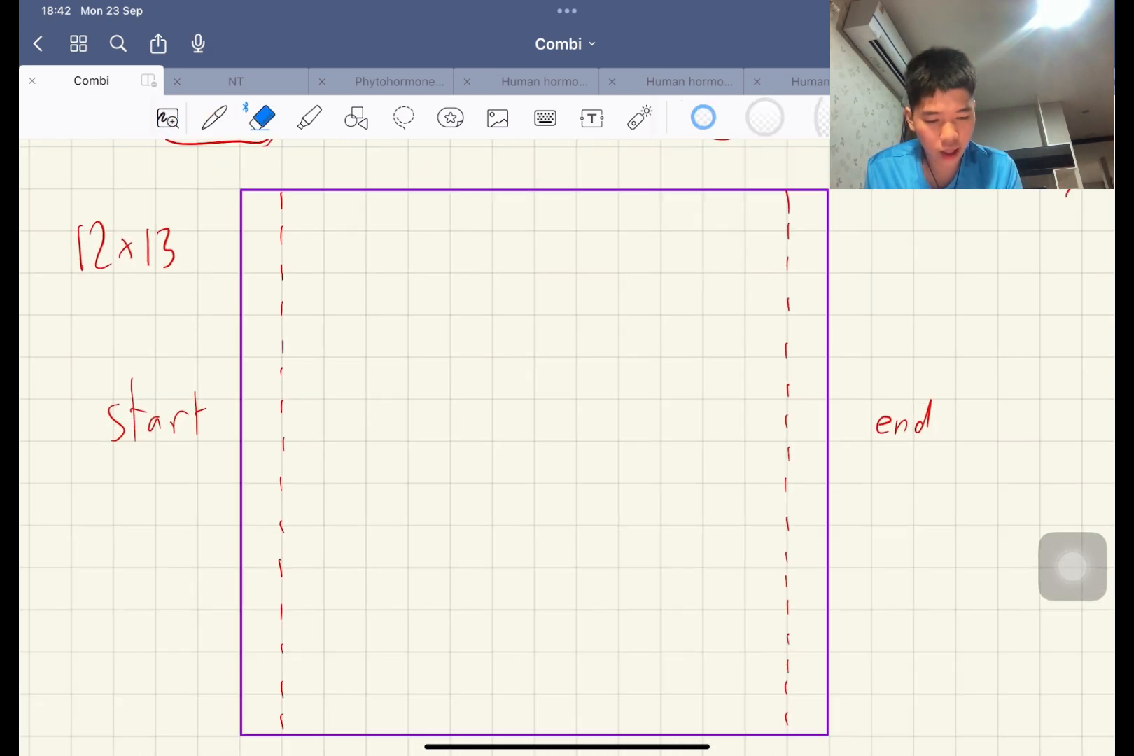
- Mark a new round of column and row ticks with a blue path, then erase them again
click(213, 117)
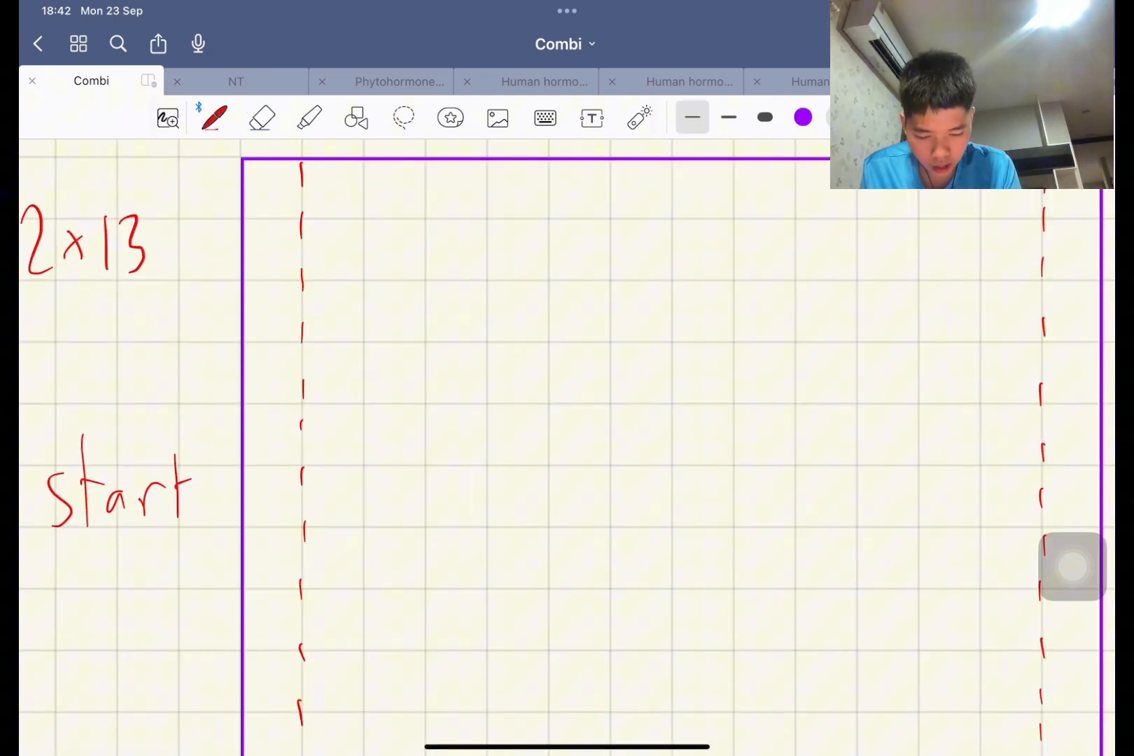
drag(322, 365, 343, 395)
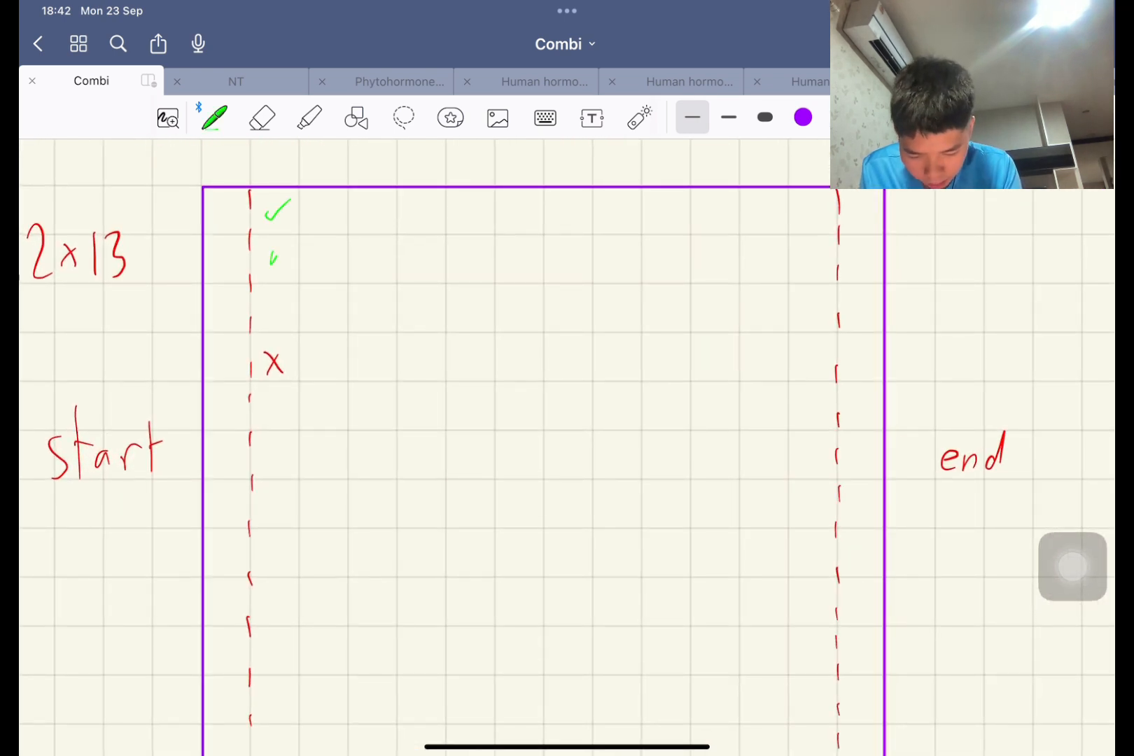
scroll(down, 3)
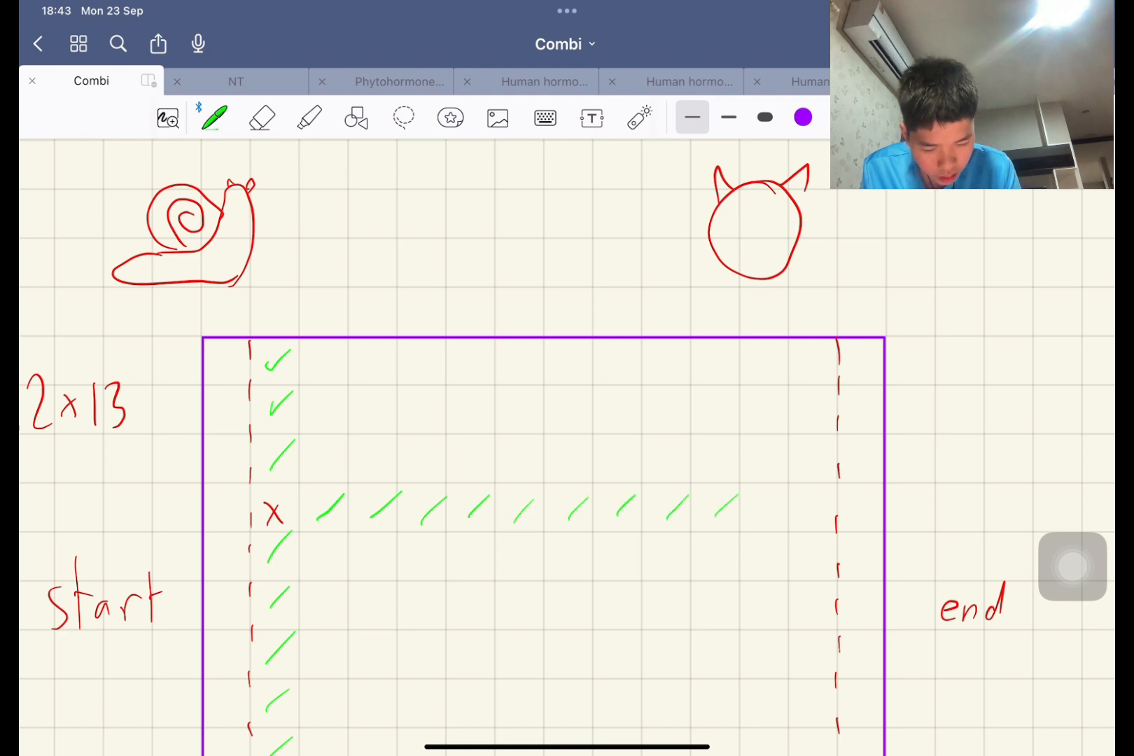
drag(781, 507, 875, 491)
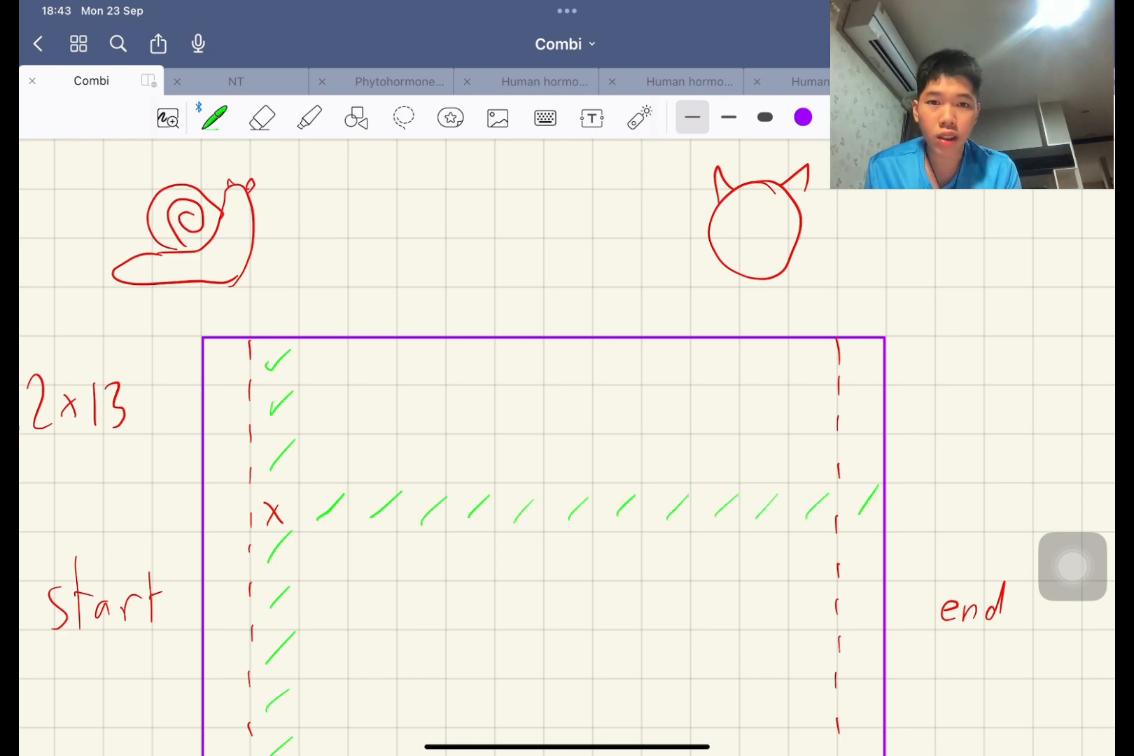
scroll(down, 3)
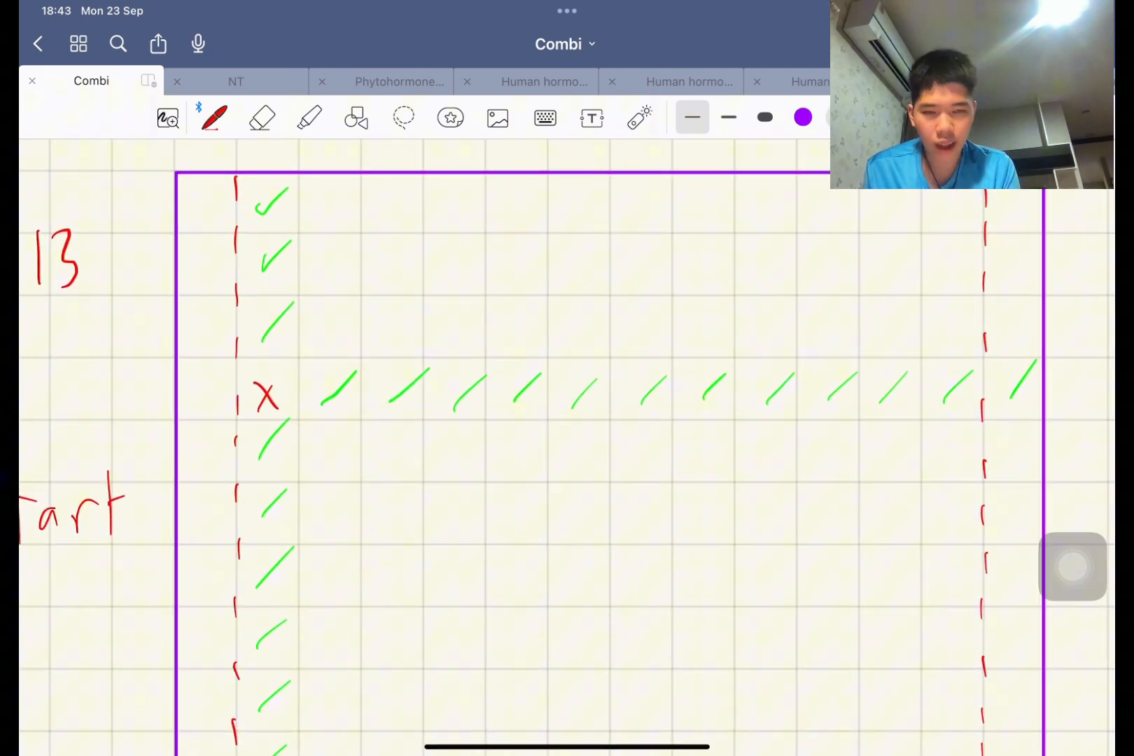
drag(206, 326, 325, 319)
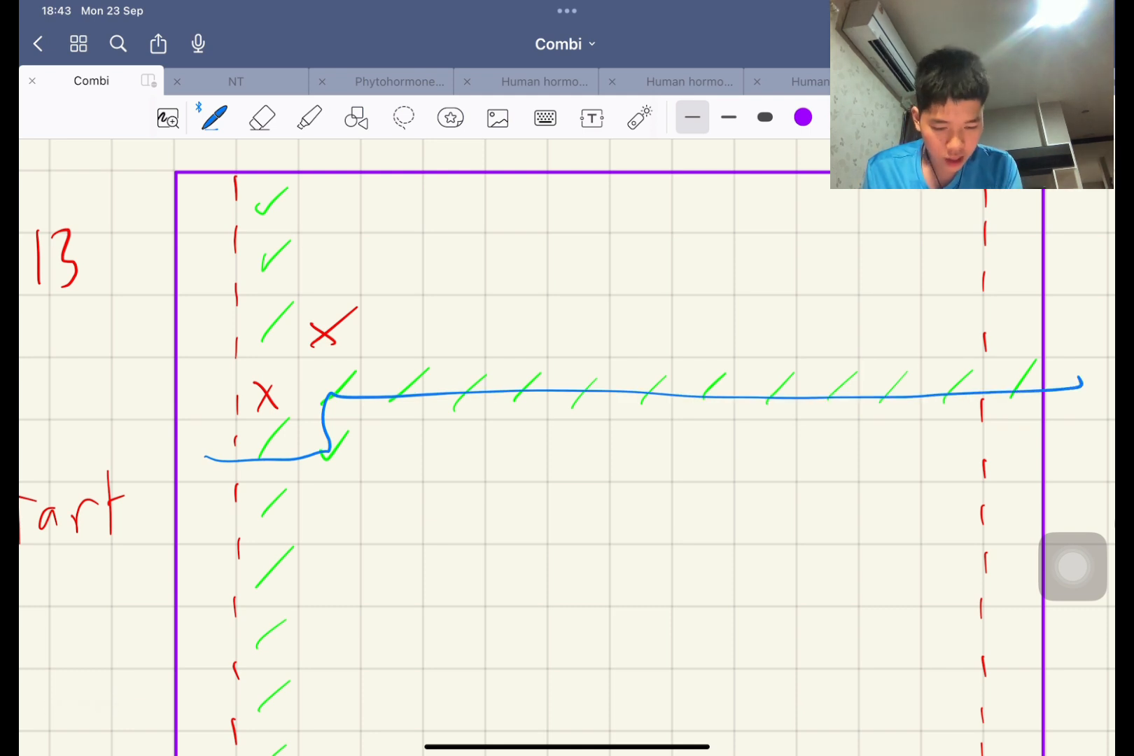
click(262, 118)
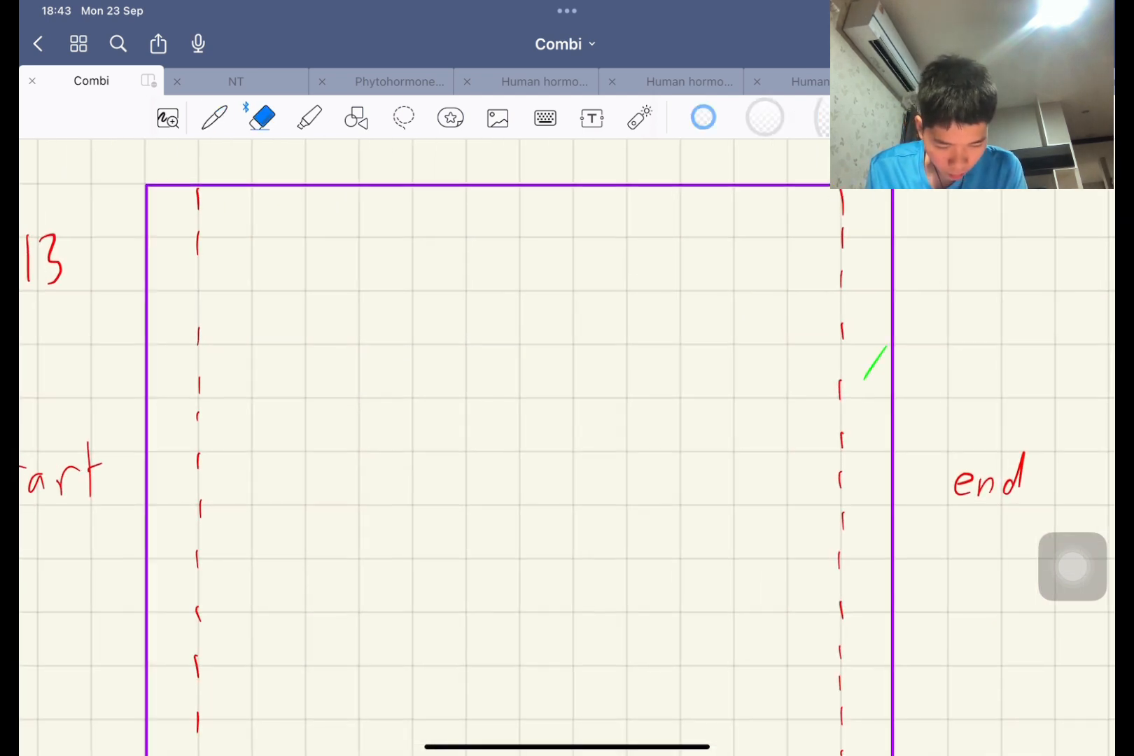
- Tick the first column green under a red top cross, with red crosses stepping diagonally
click(214, 117)
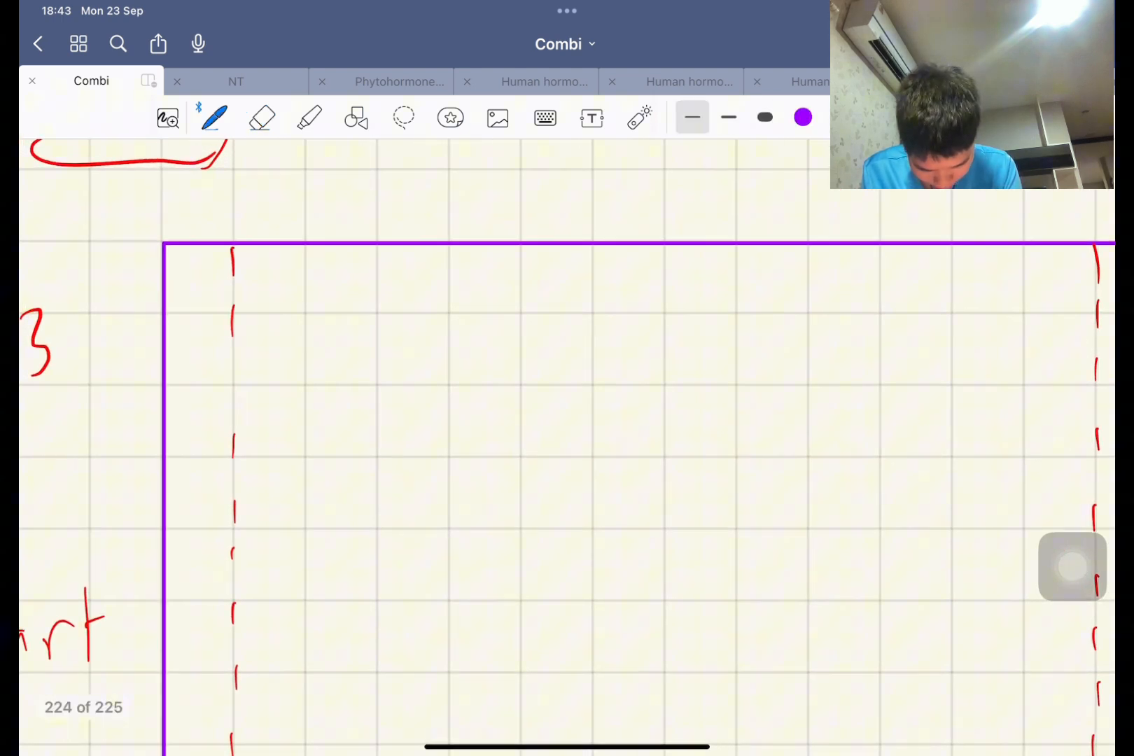
drag(260, 268, 286, 296)
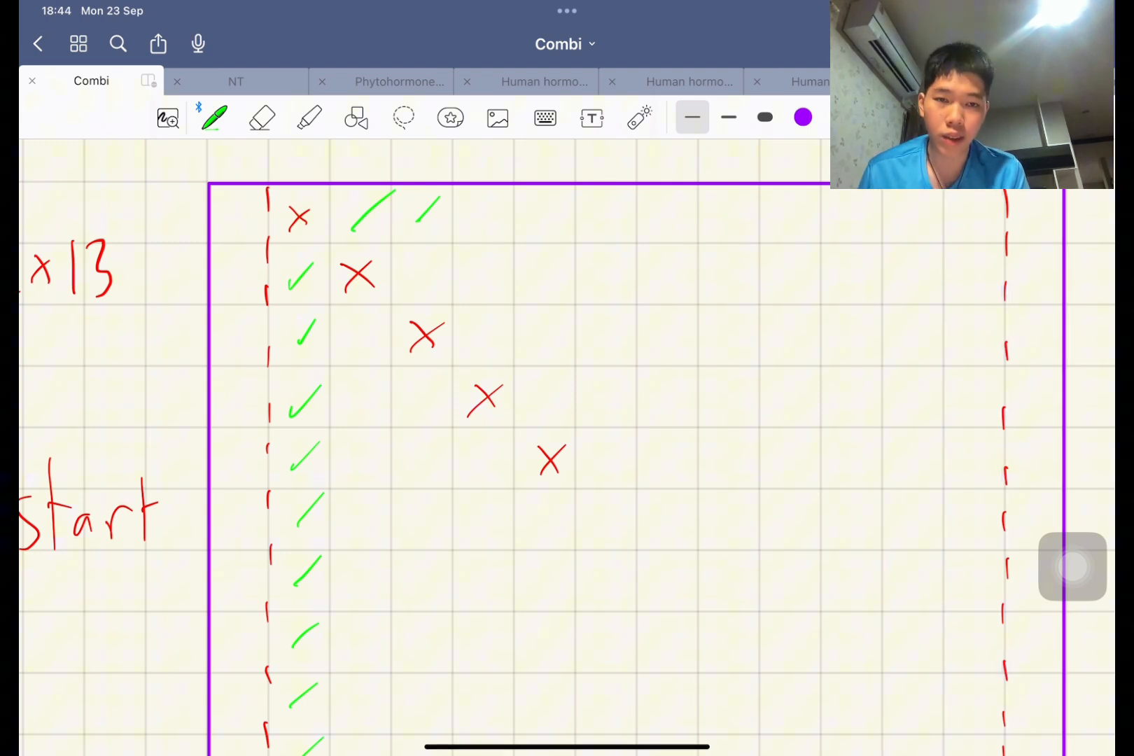
- Erase the diagonal crosses and draw a blue staircase path down from the first column's top
click(262, 119)
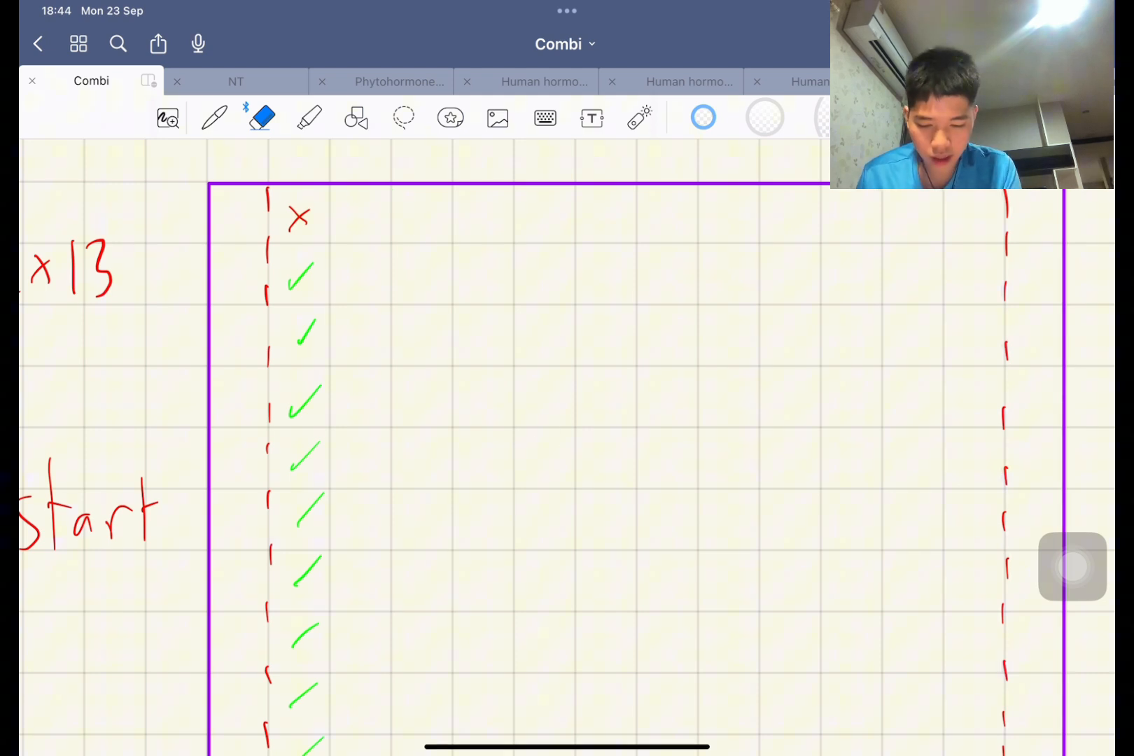
click(214, 118)
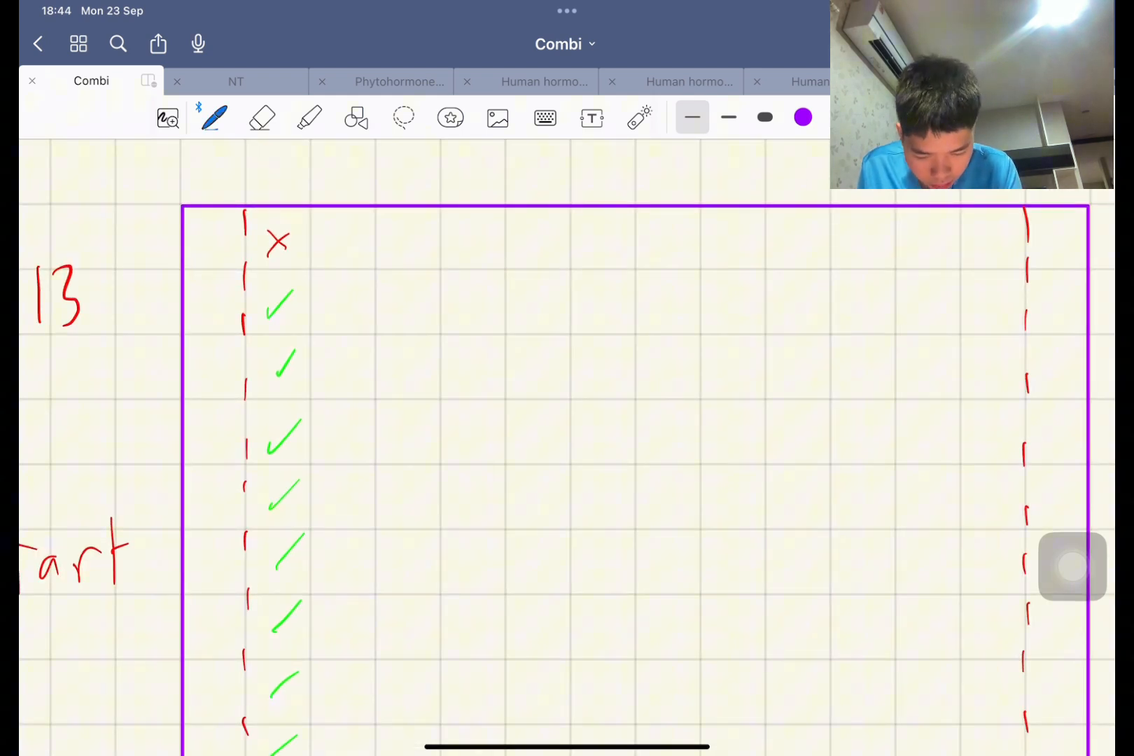
drag(217, 247, 405, 434)
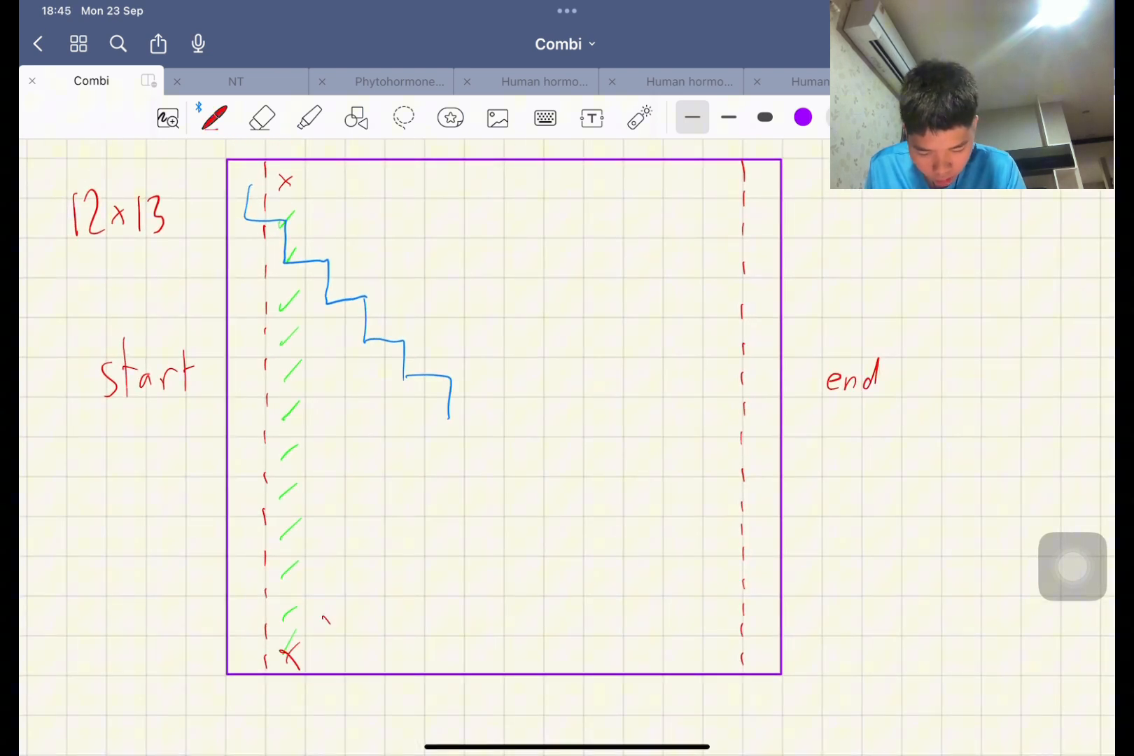
- Put red crosses beside each staircase step and circle the cross atop the first column
drag(325, 621, 448, 499)
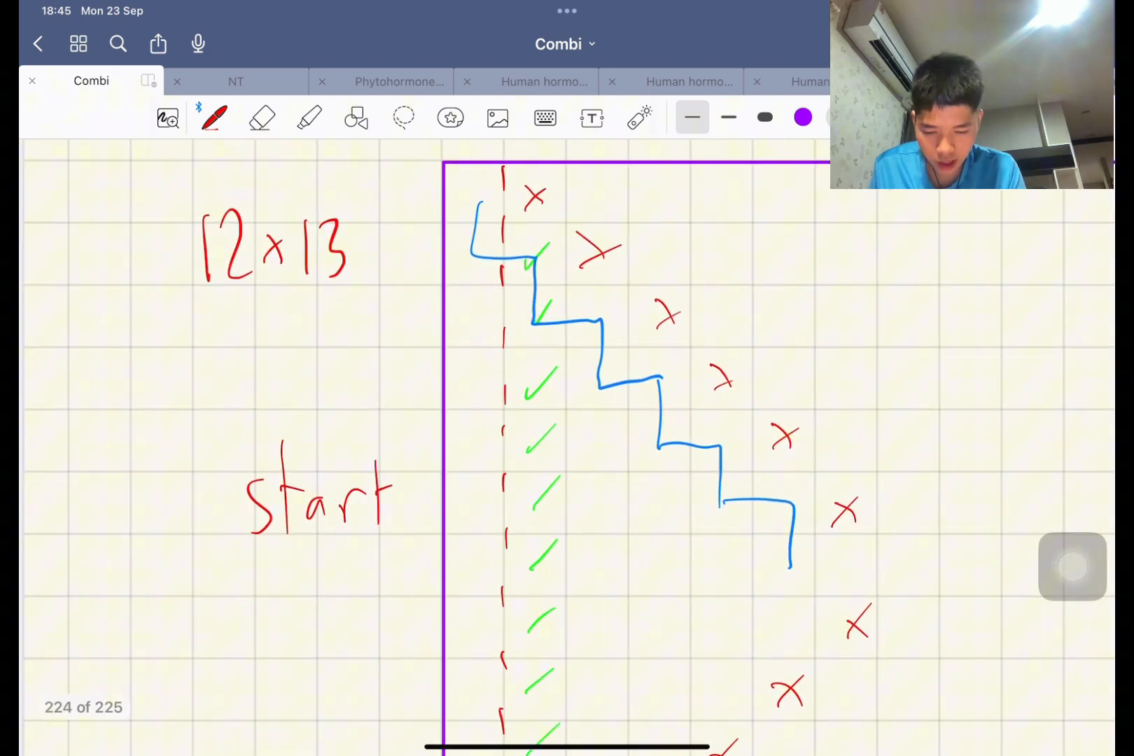
click(261, 118)
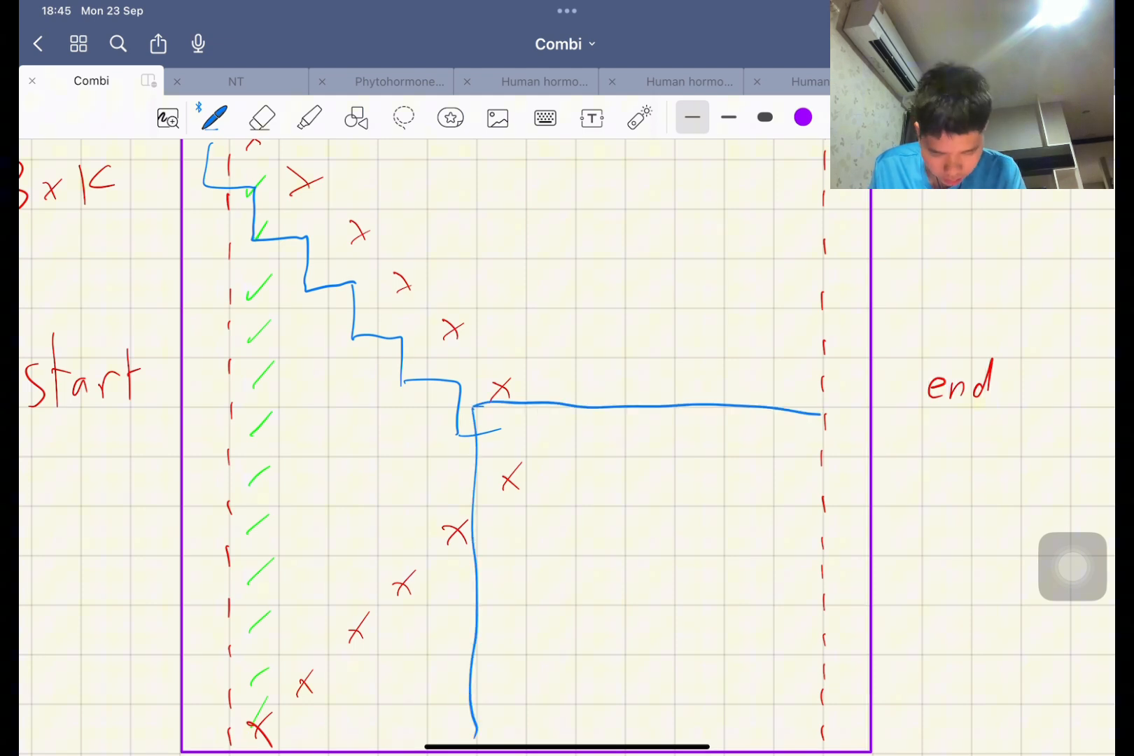
drag(818, 414, 861, 414)
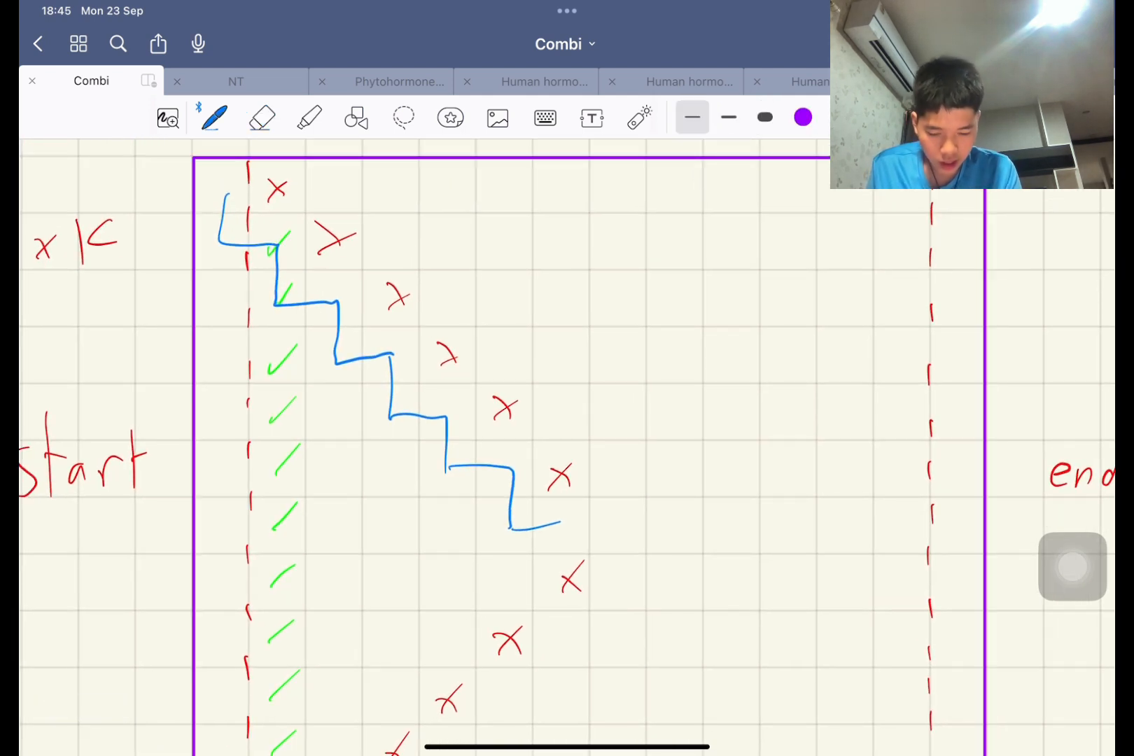
click(262, 117)
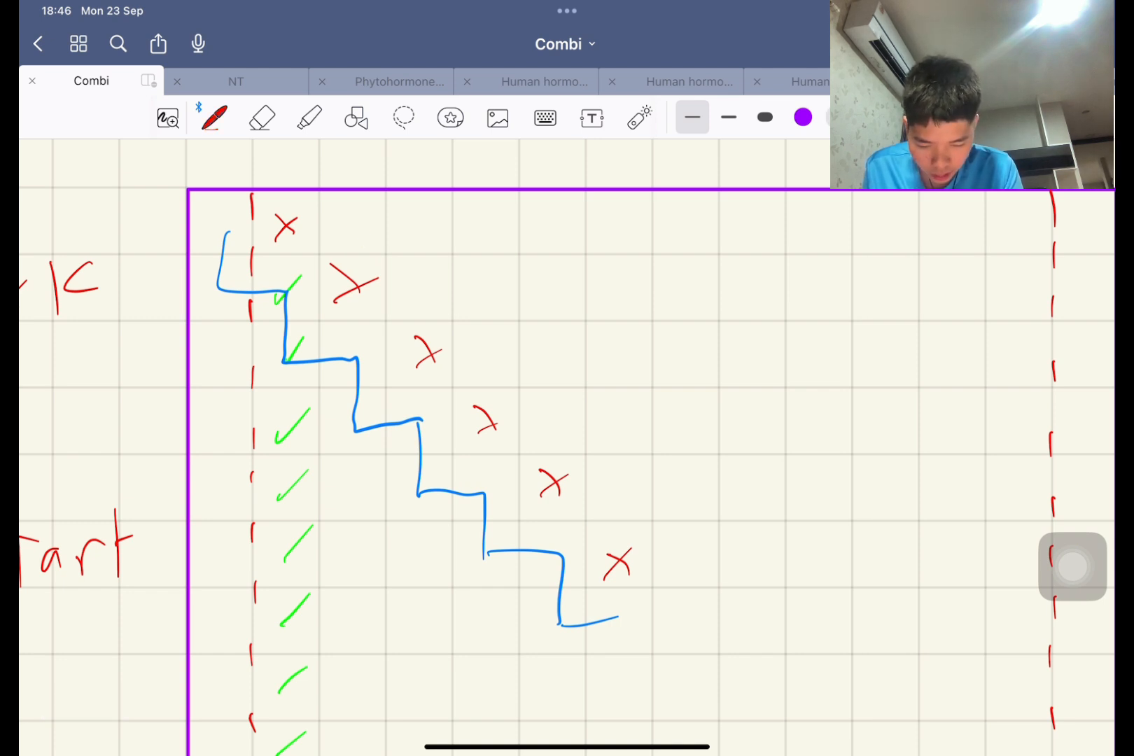
drag(256, 210, 317, 231)
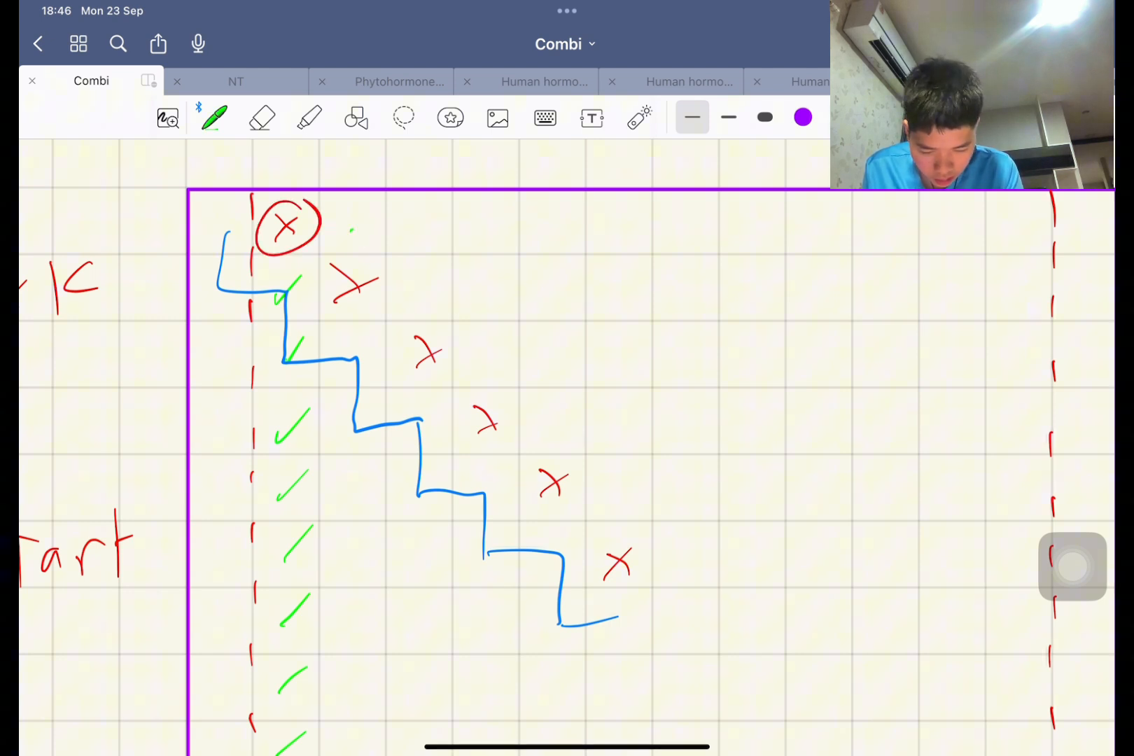
- Tick the top row green, add orange question marks by the steps and a red-crossed blue down-arrow
drag(354, 231, 774, 224)
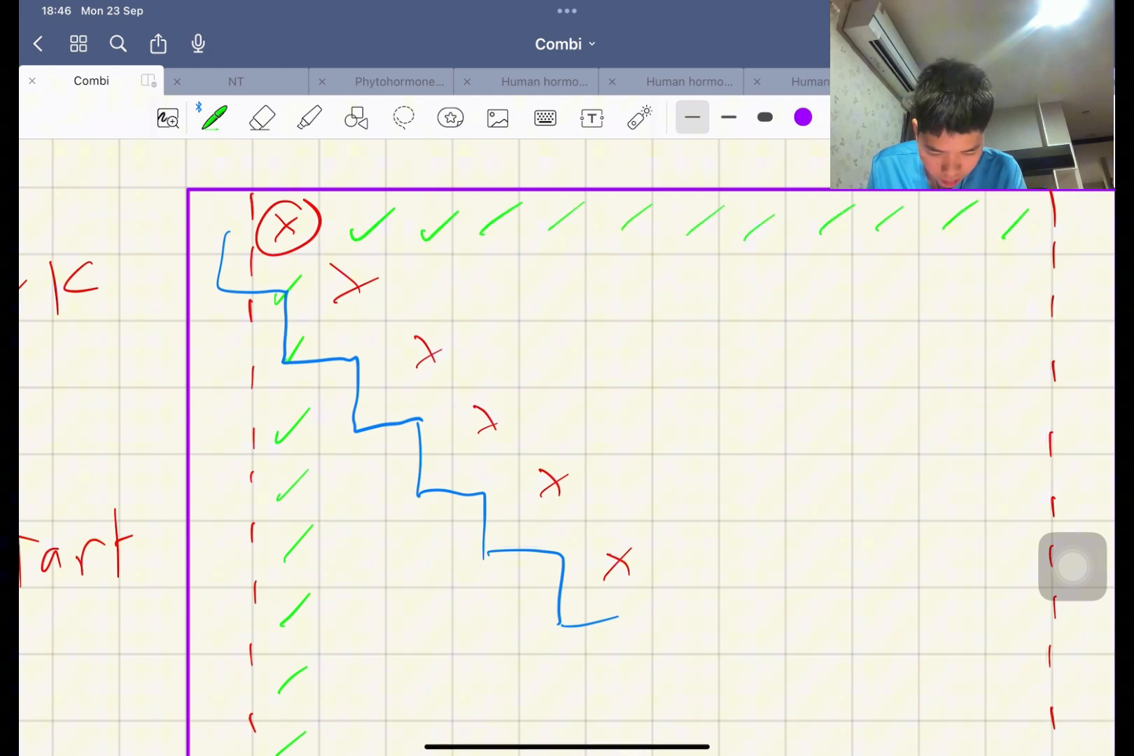
click(262, 118)
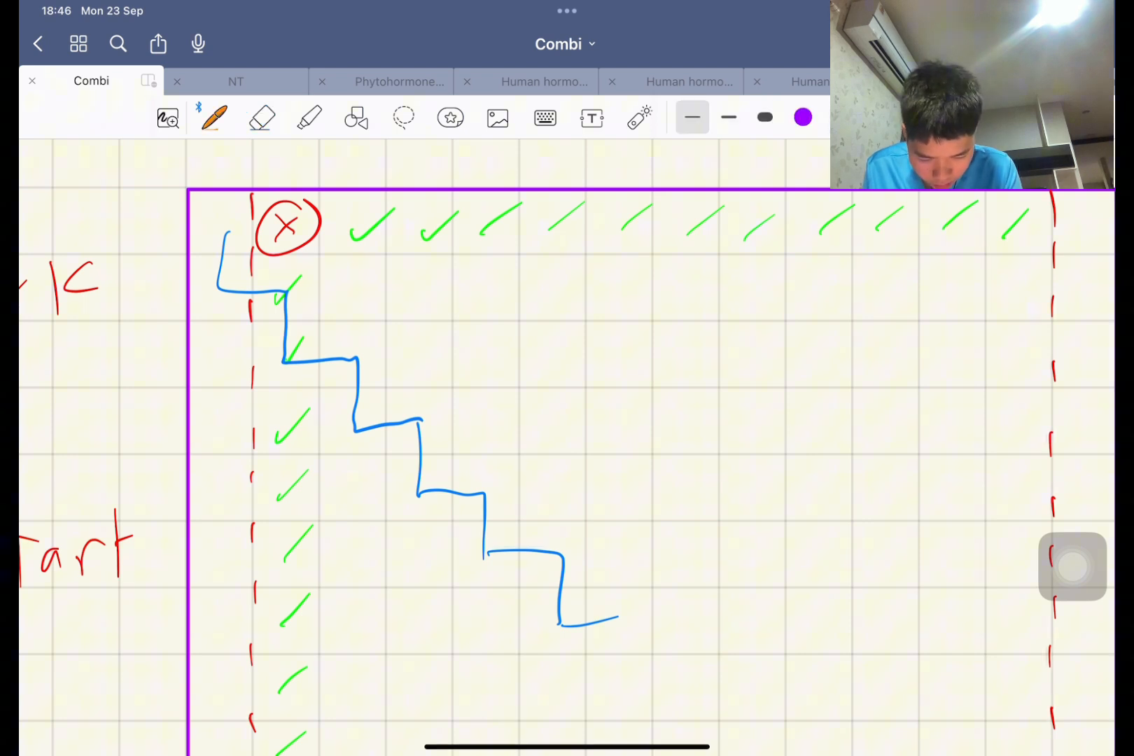
drag(341, 297, 376, 283)
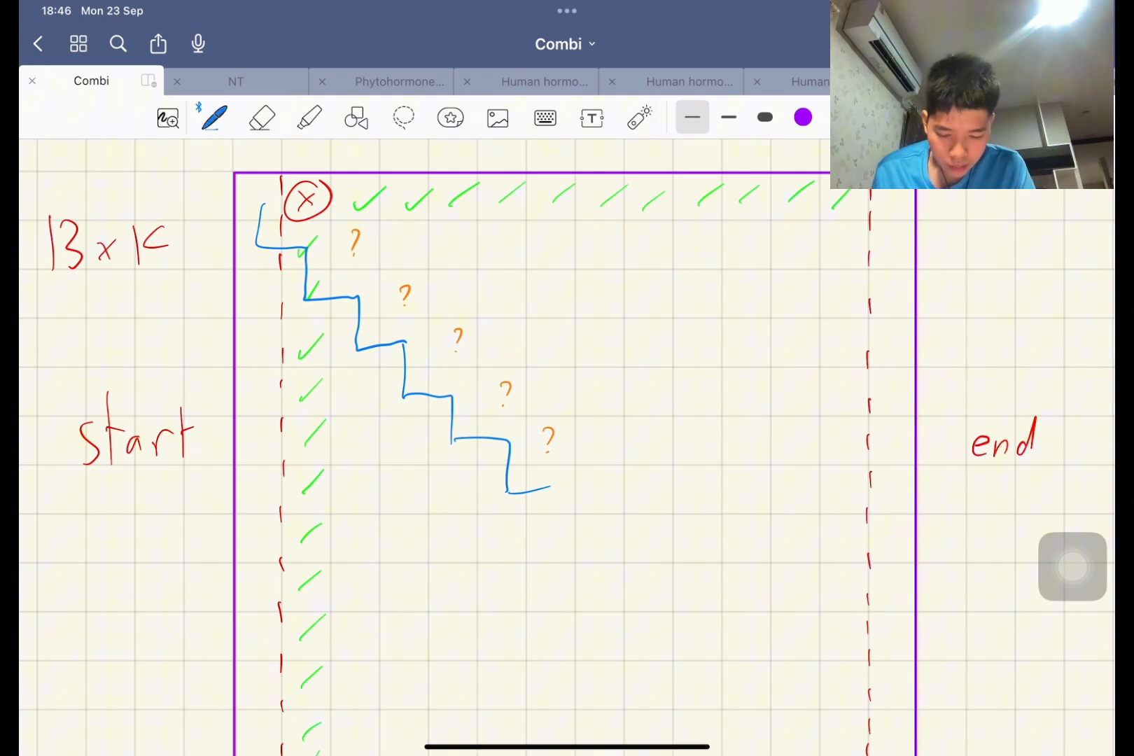
drag(354, 296, 347, 514)
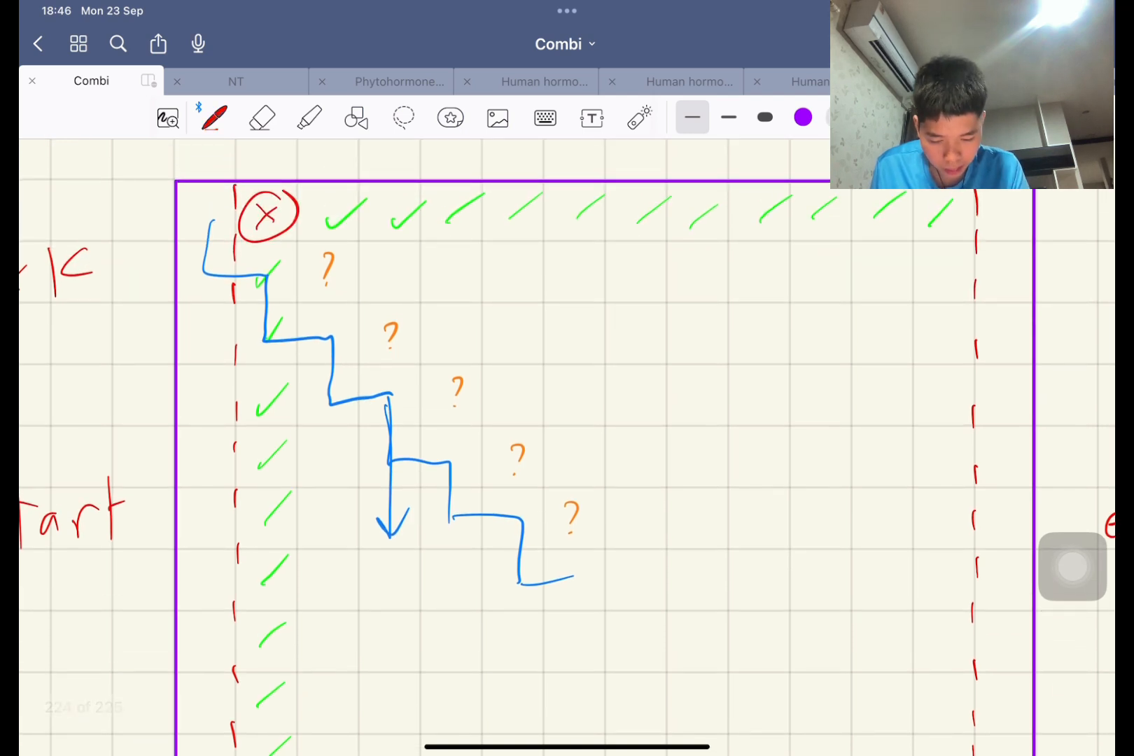
drag(376, 507, 405, 535)
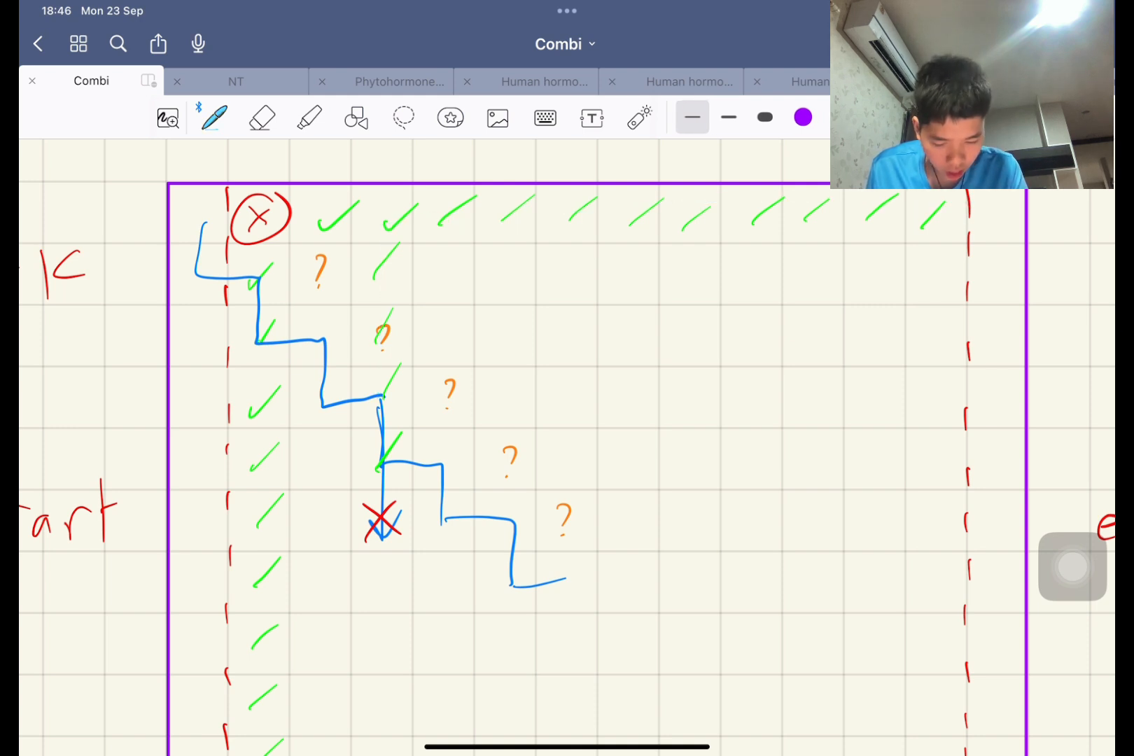
- Underline the ticked top row in light blue and red-cross the step meeting the ticked column
drag(377, 391, 991, 213)
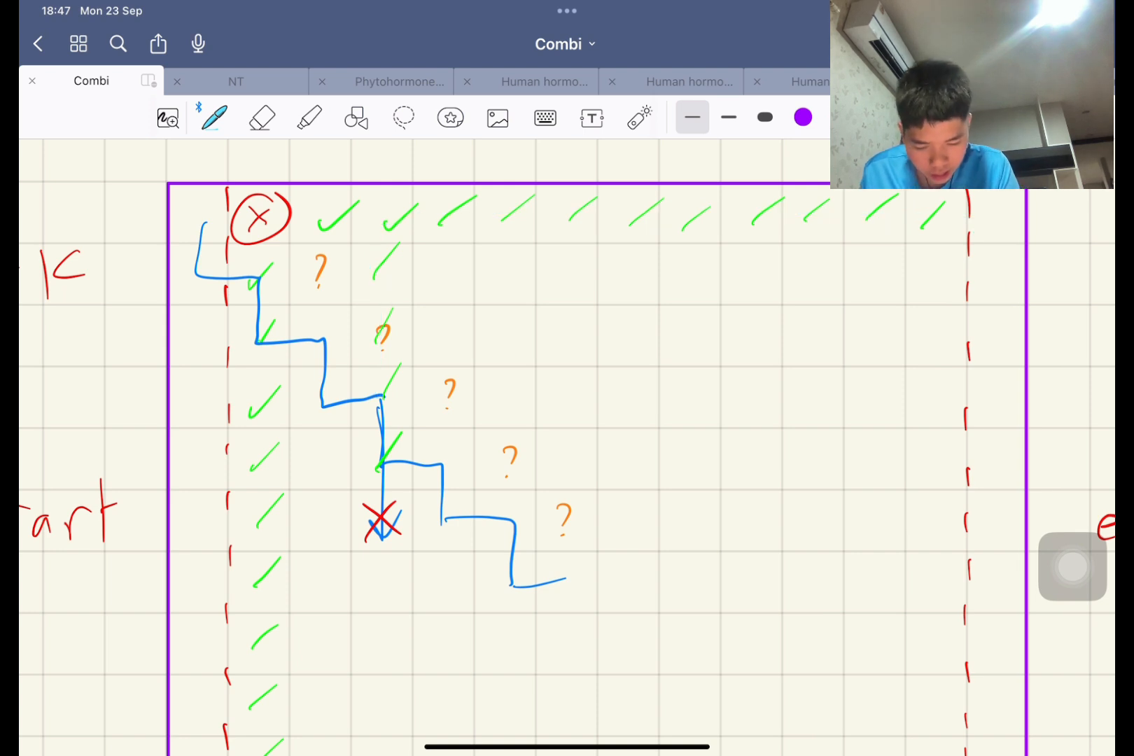
drag(322, 213, 1005, 210)
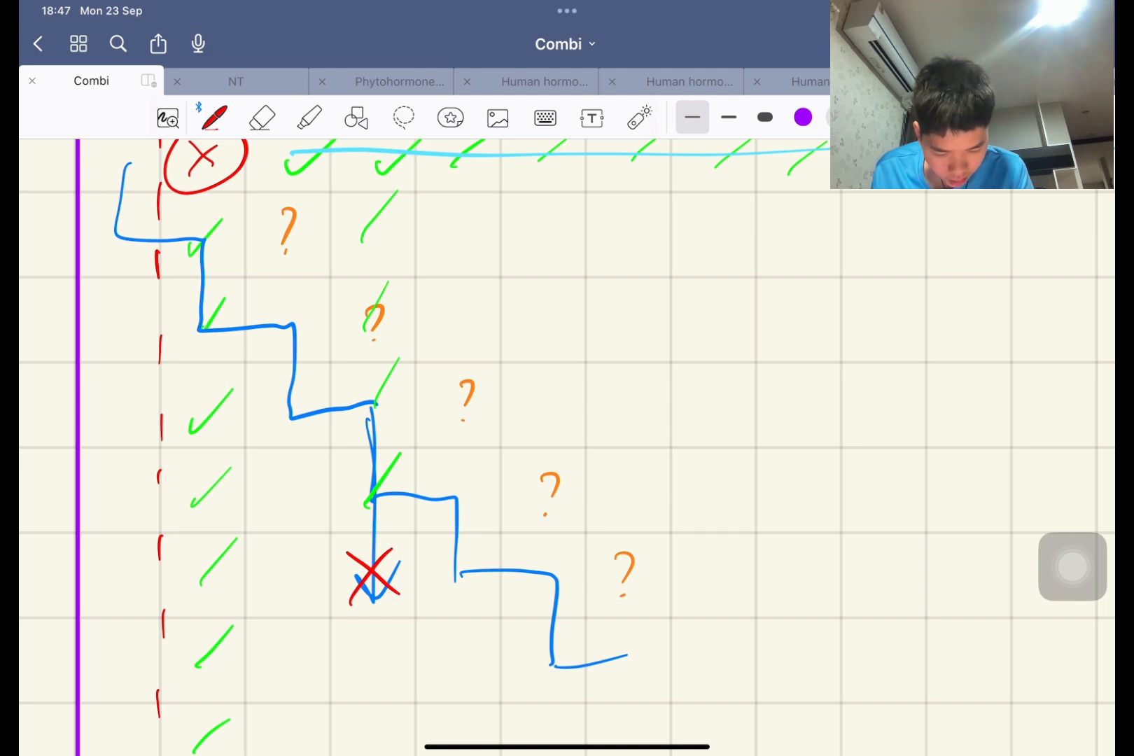
drag(354, 384, 390, 416)
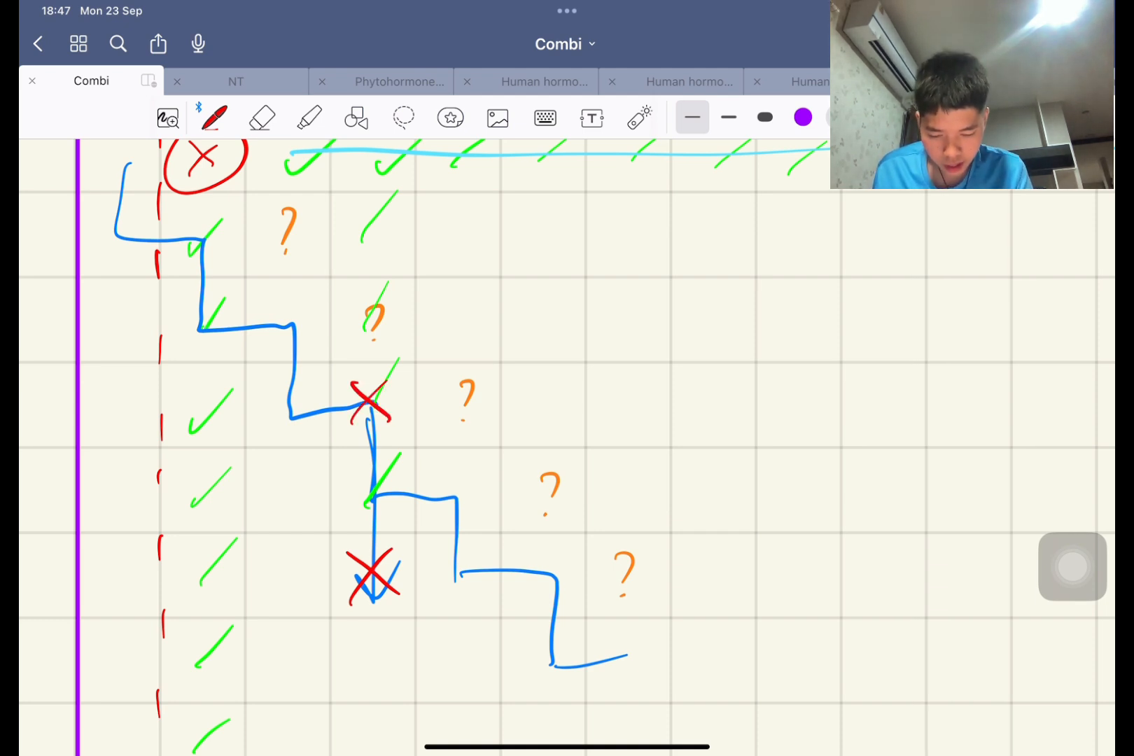
click(261, 118)
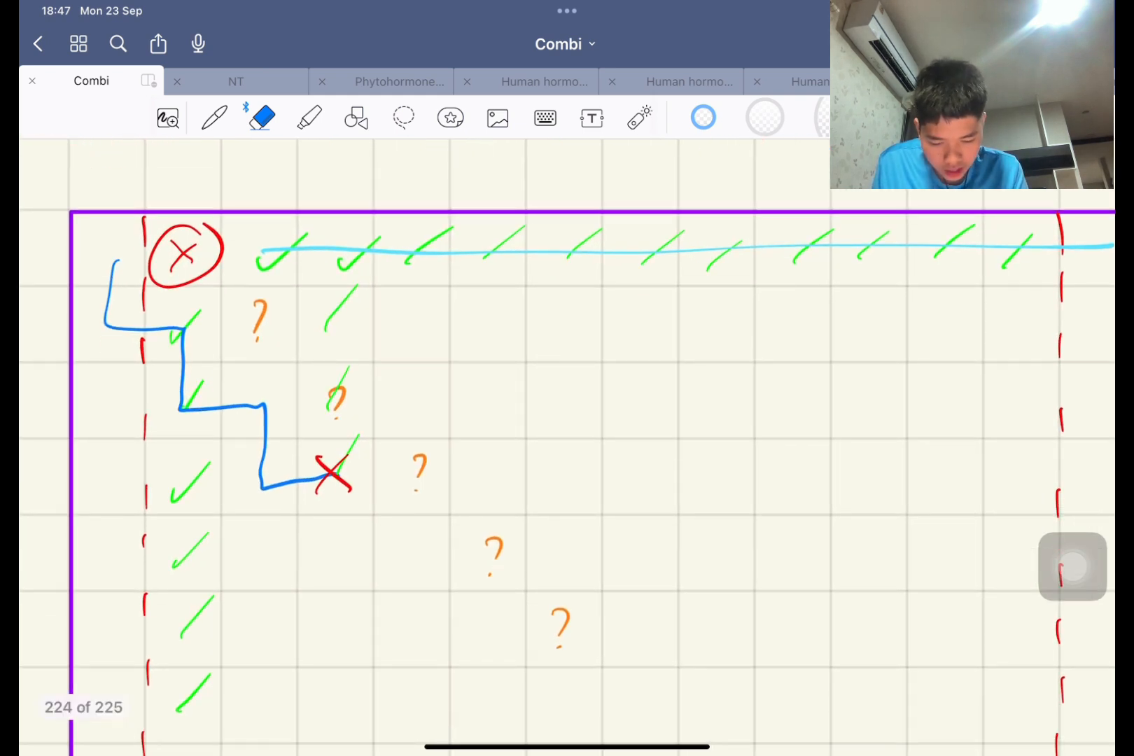
- Sketch a light blue top-row route and staircase to the end, then wipe the board clean
click(215, 118)
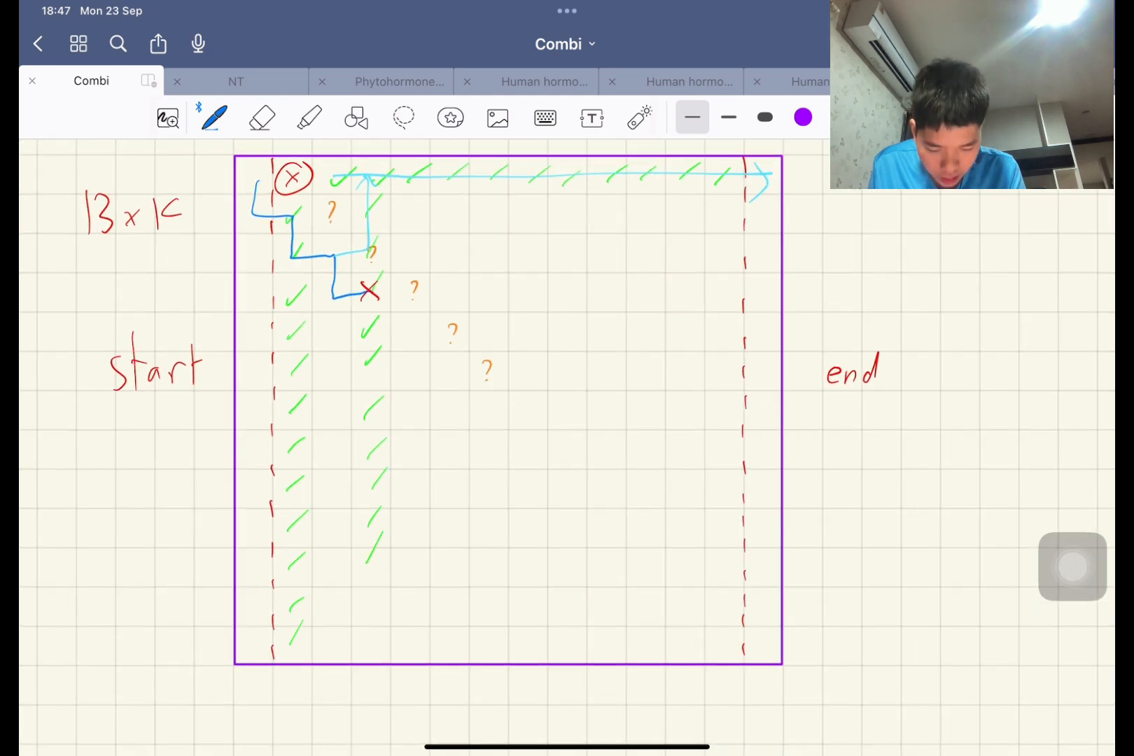
drag(368, 297, 496, 415)
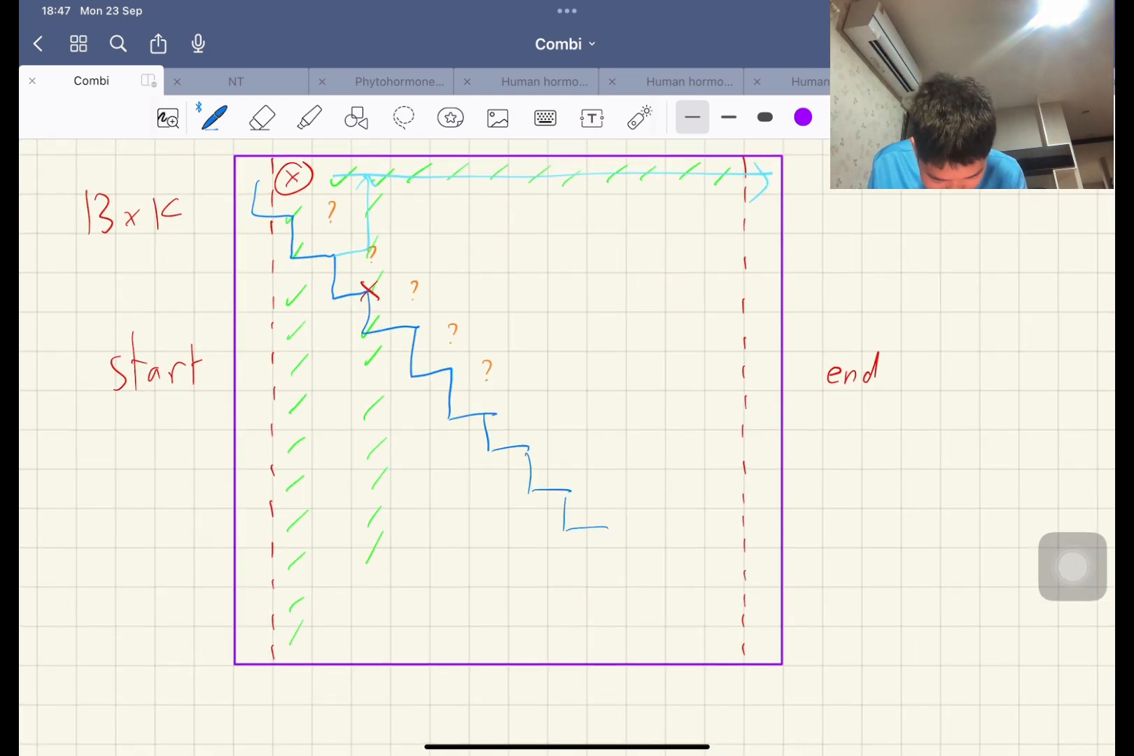
drag(571, 513, 751, 655)
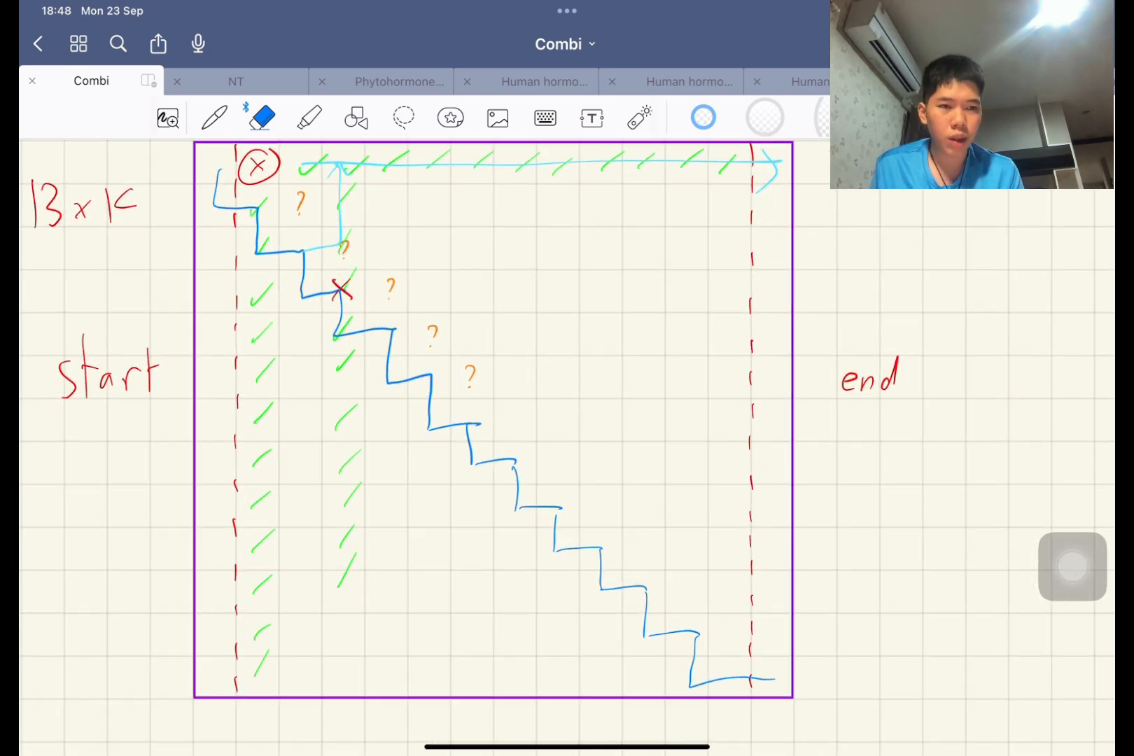
click(262, 117)
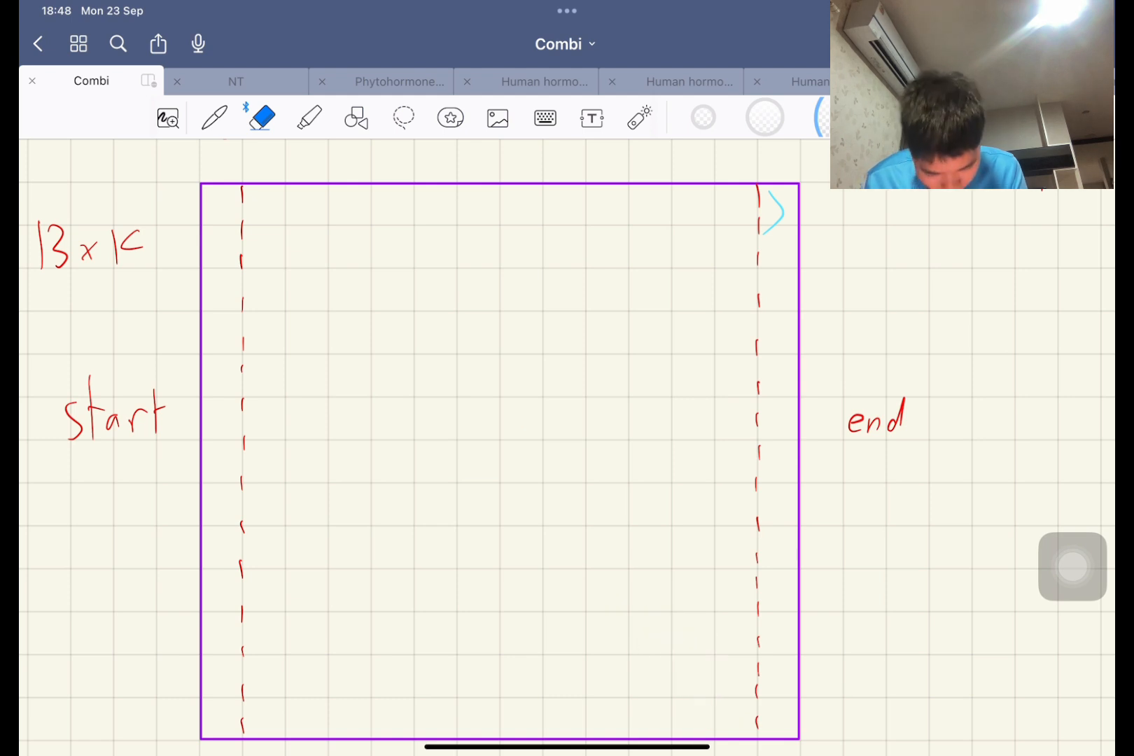
- Green-tick the first column and the crossed start cell's row
click(214, 117)
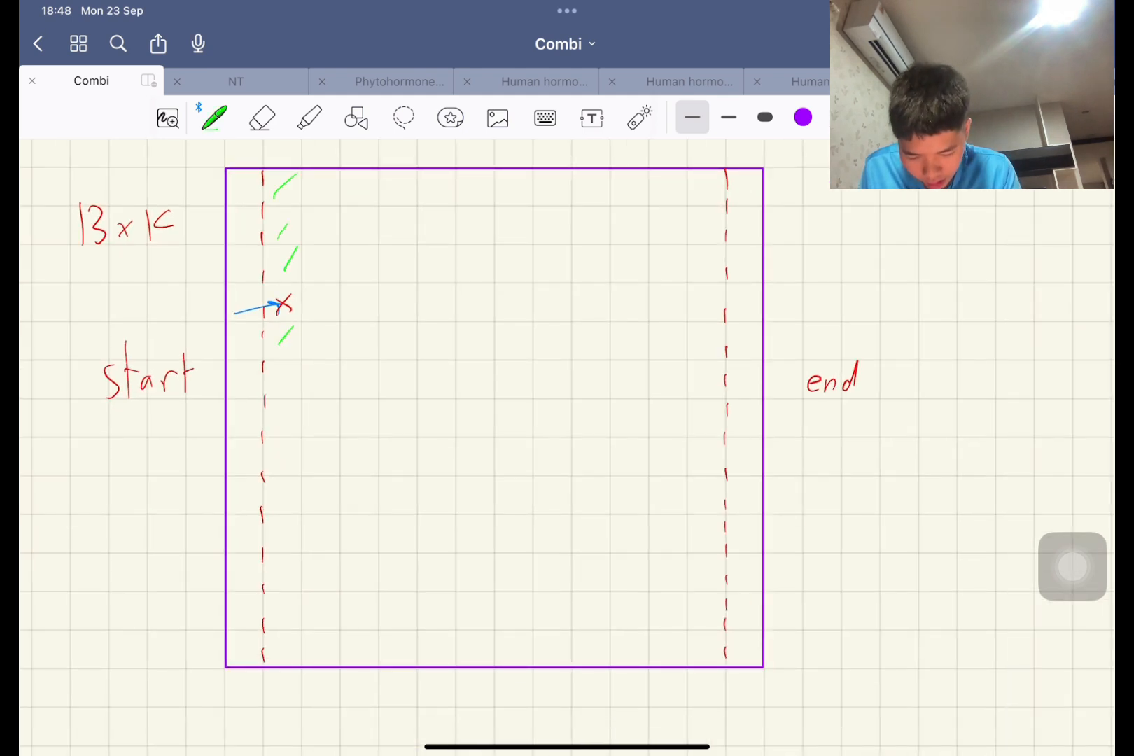
drag(286, 361, 286, 521)
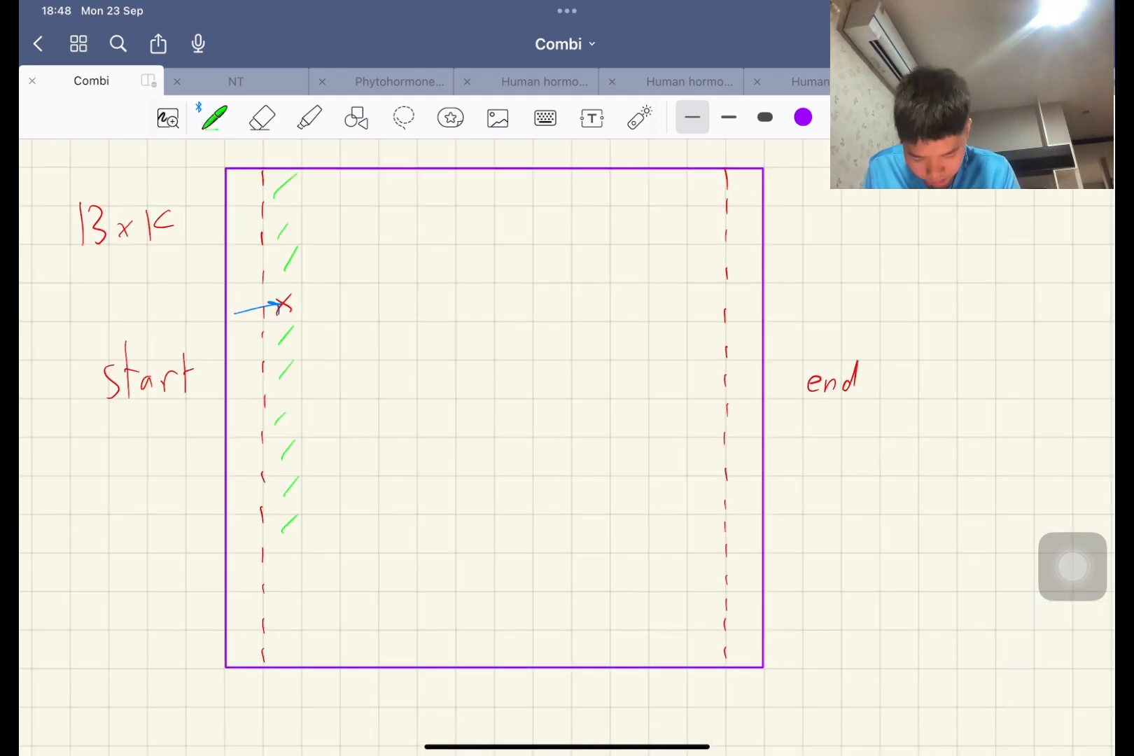
drag(318, 297, 411, 318)
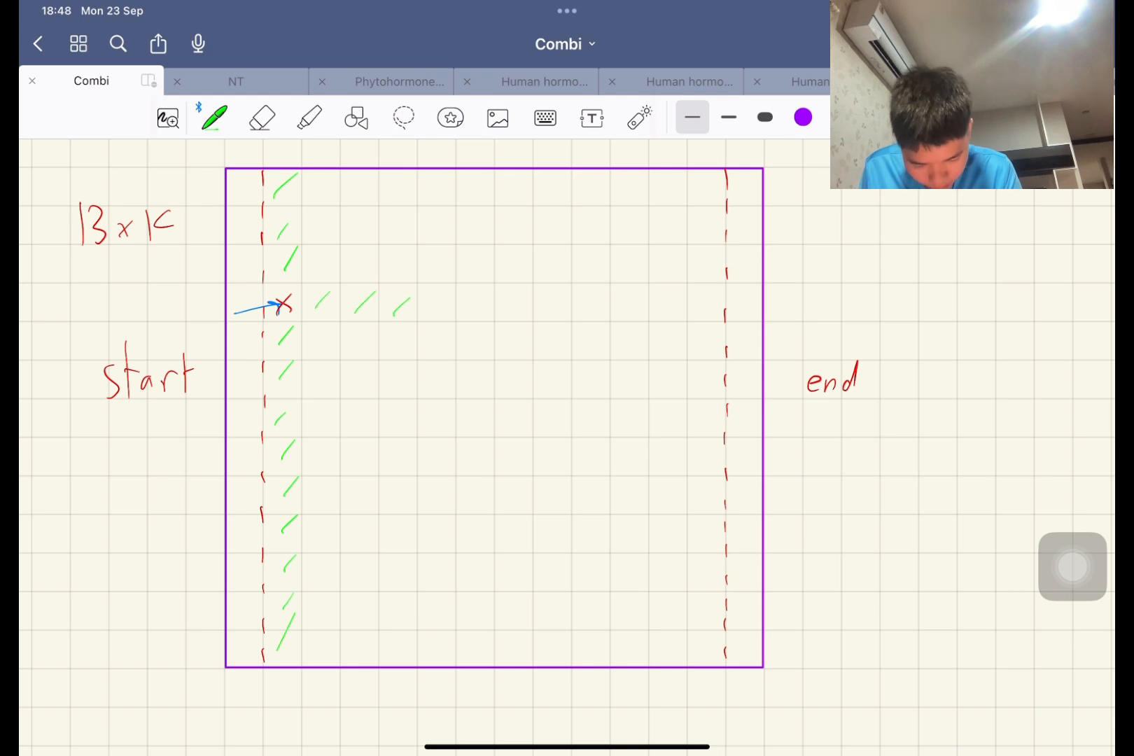
drag(434, 297, 615, 303)
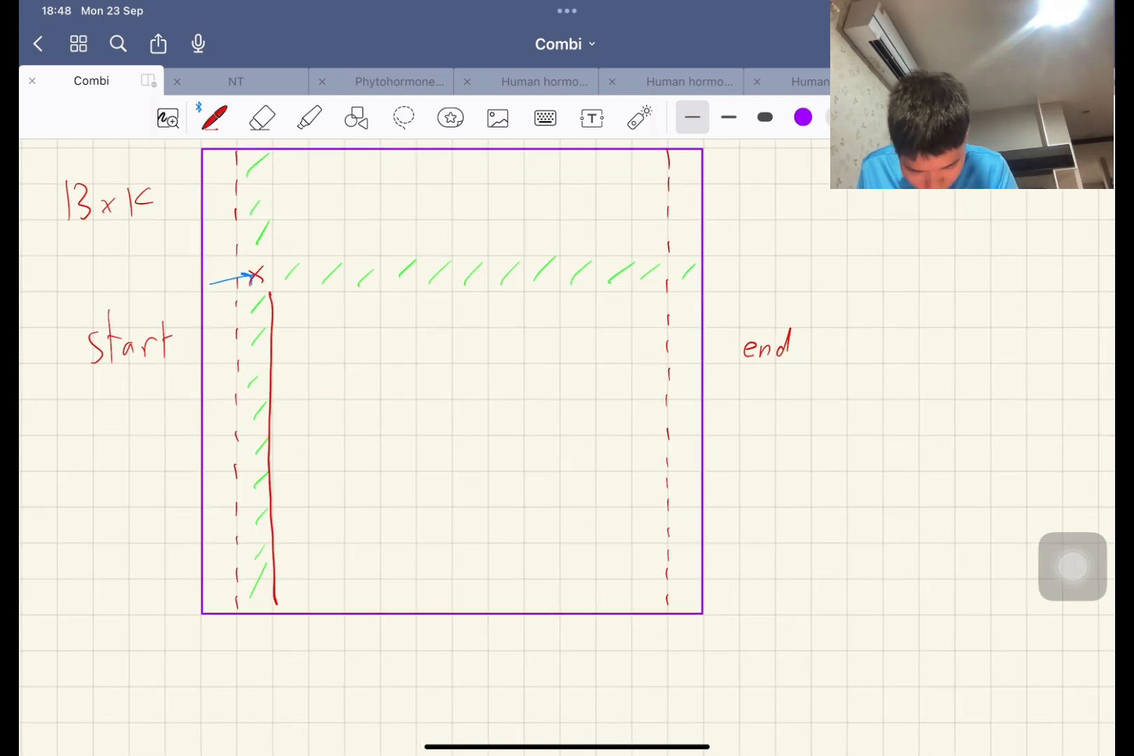
- Bound the ticked row with red wall lines above and below
drag(274, 293, 691, 293)
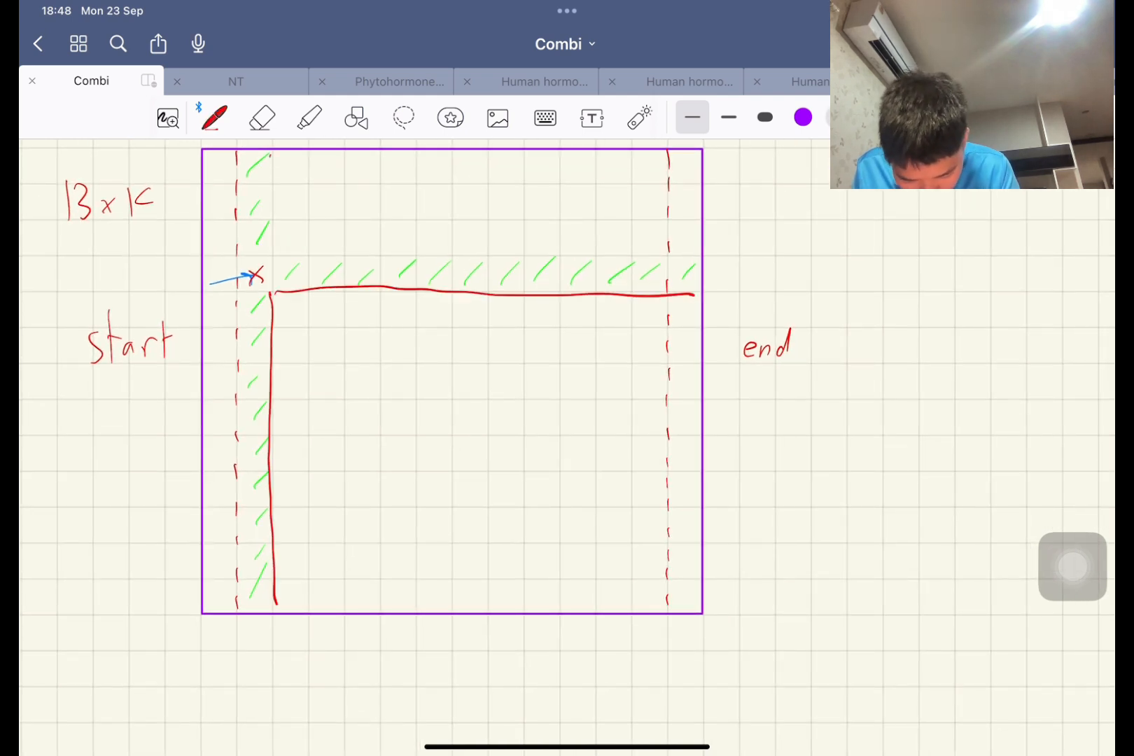
drag(274, 261, 694, 261)
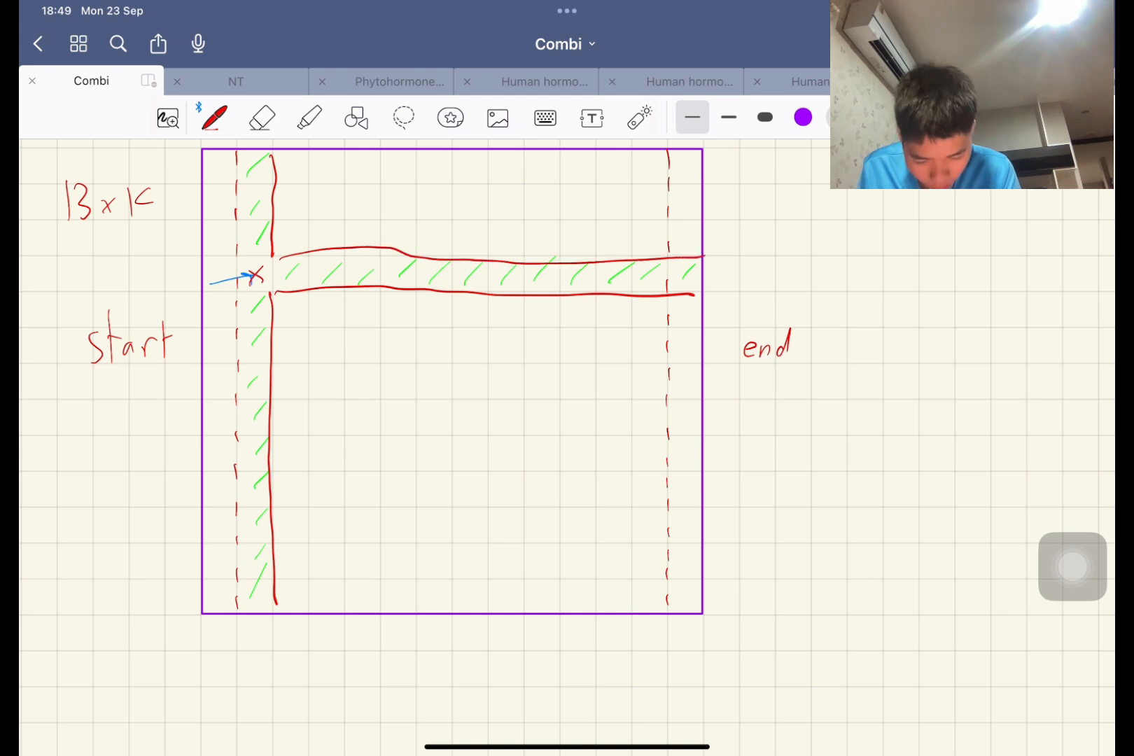